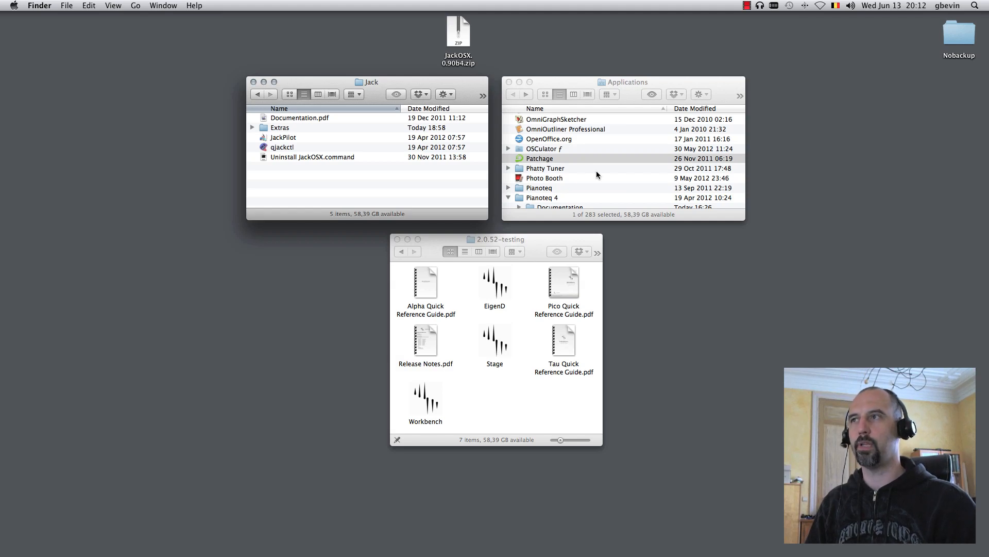
pyautogui.moveTo(406, 182)
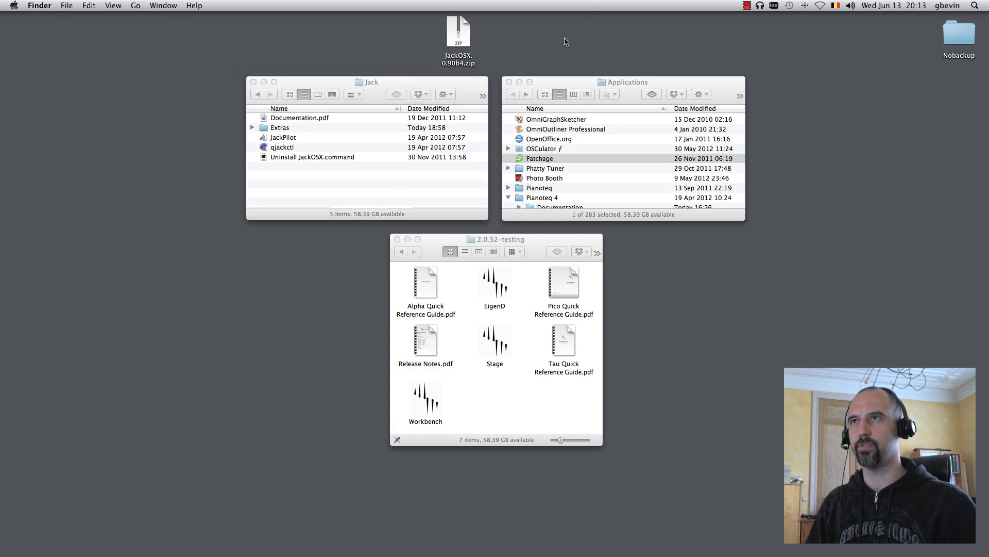
# Step: Launch JackPilot and bring up the Jack server preferences
pyautogui.click(458, 32)
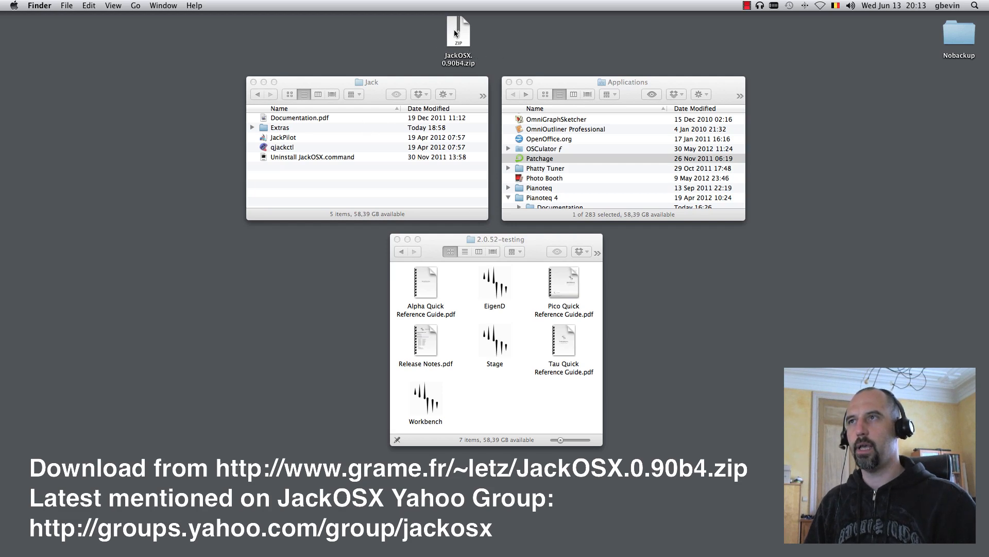
pyautogui.doubleClick(282, 137)
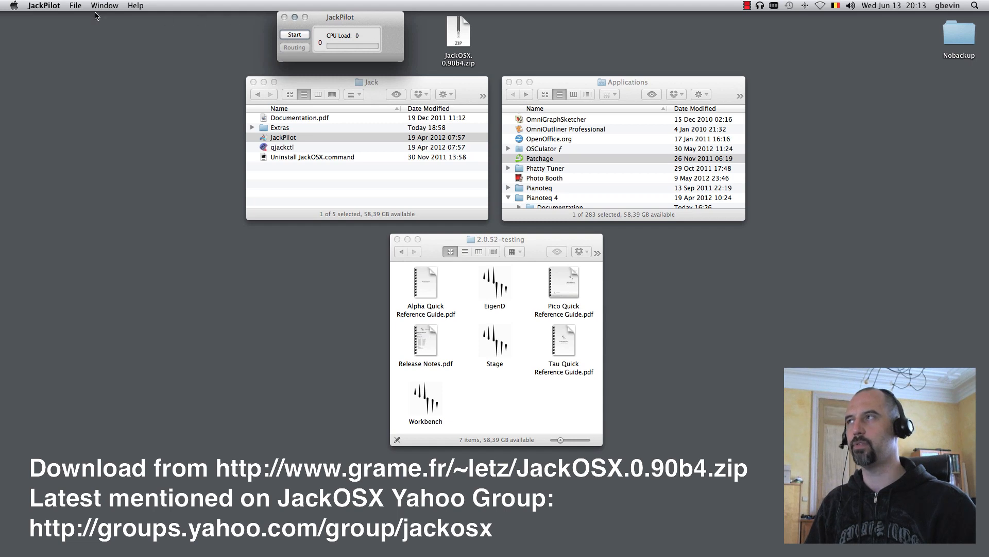
pyautogui.click(44, 5)
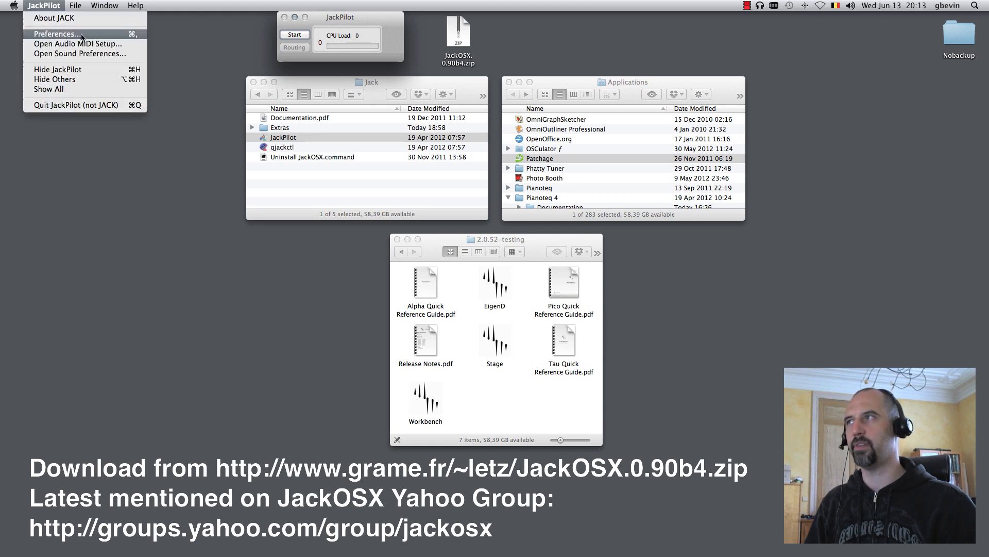
pyautogui.click(57, 34)
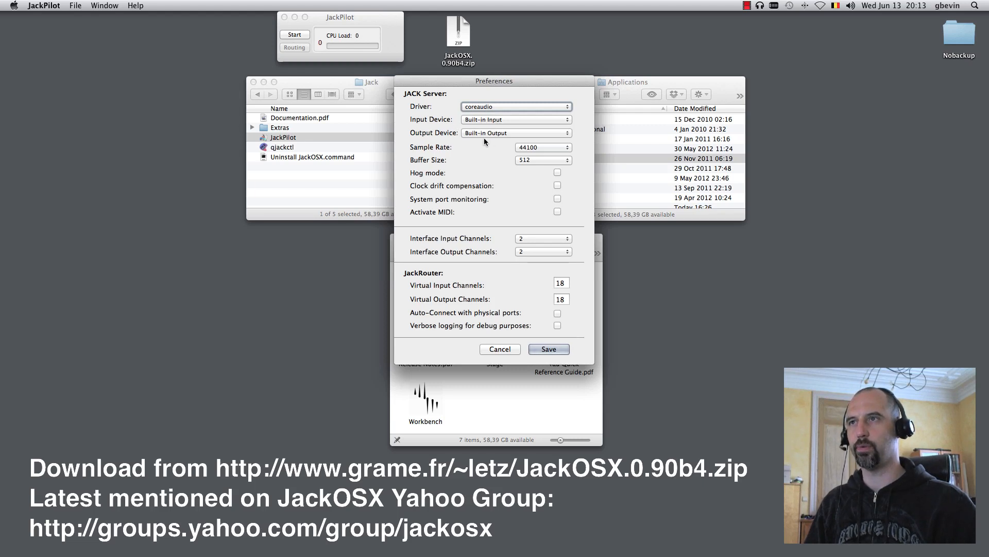
pyautogui.moveTo(497, 220)
pyautogui.write('2')
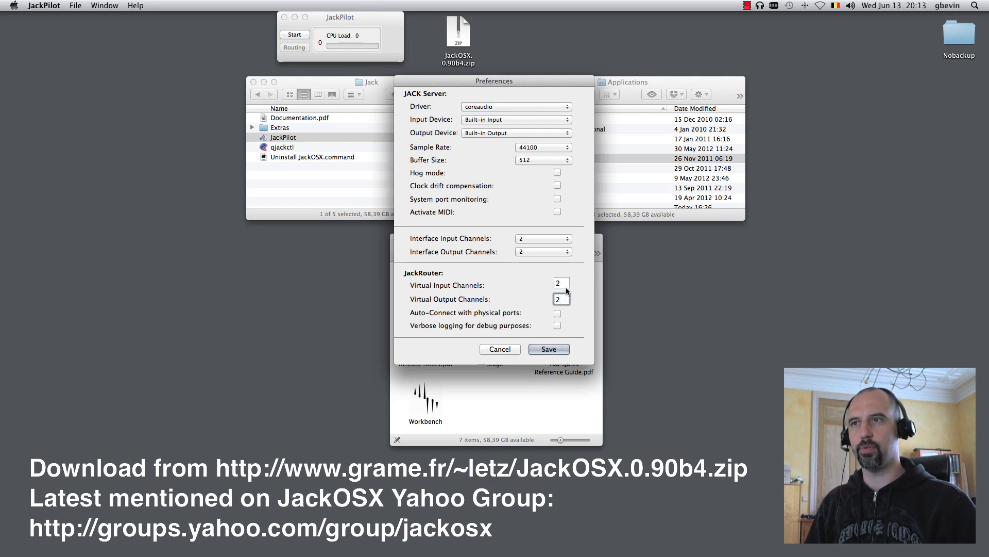
# Step: Save the settings with 18 virtual input/output channels and start the Jack server
pyautogui.click(561, 282)
pyautogui.write('18')
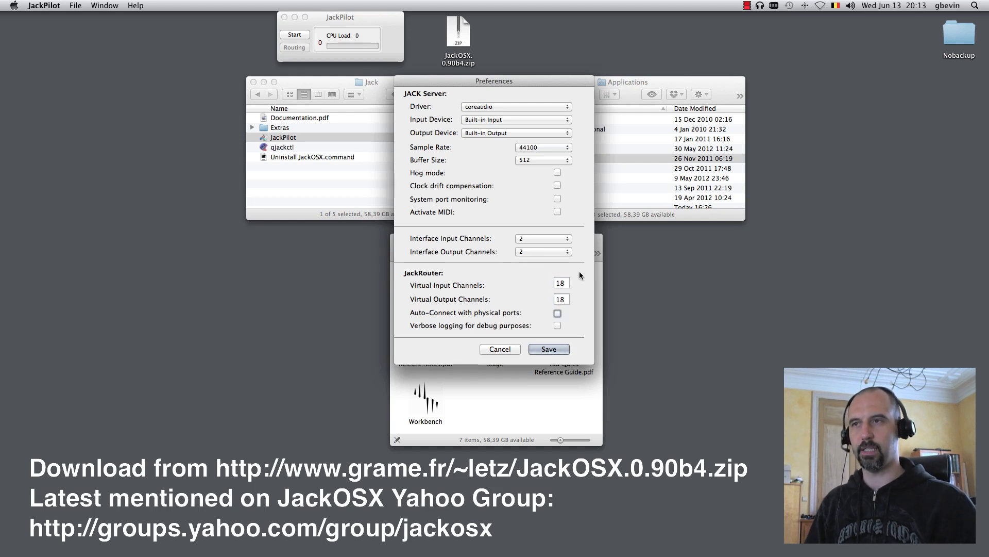
pyautogui.moveTo(463, 240)
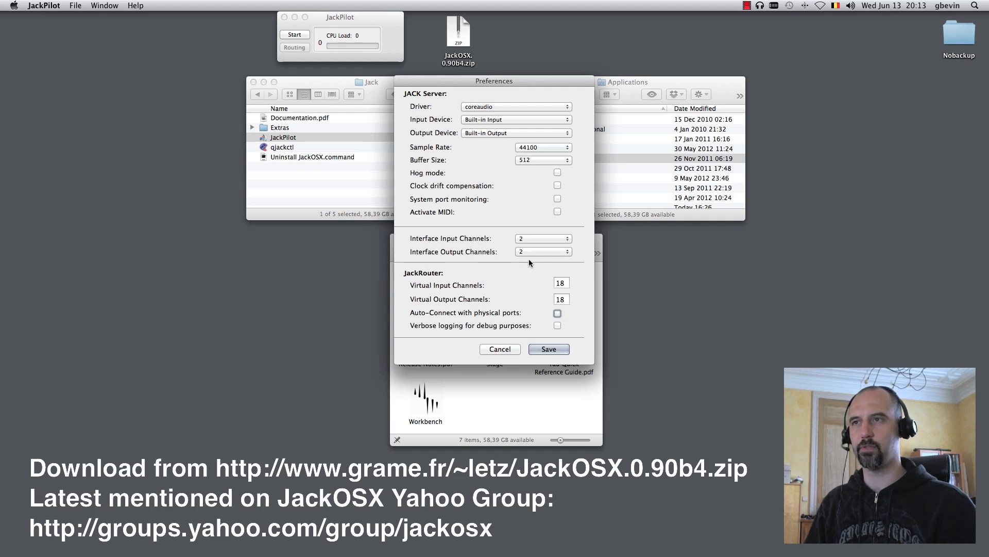
pyautogui.moveTo(532, 268)
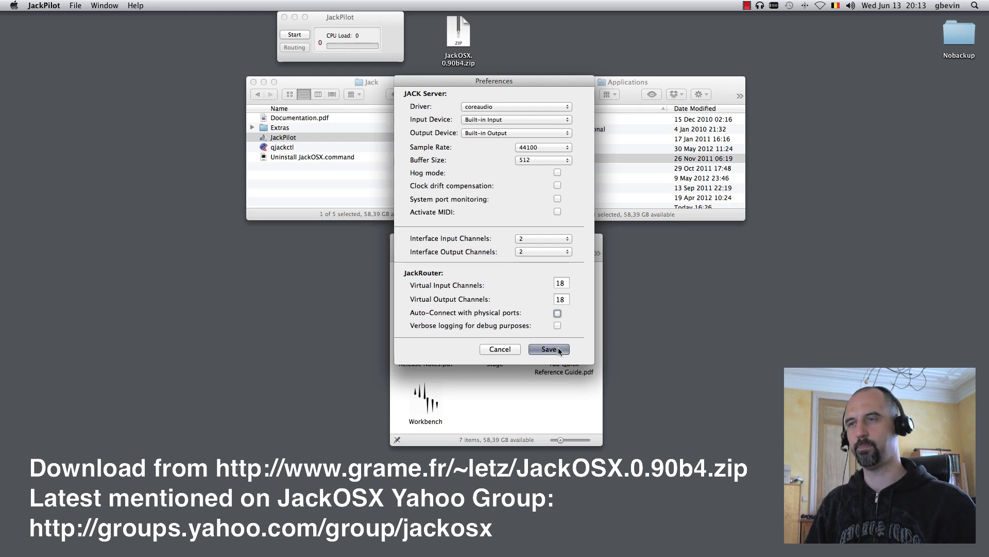
pyautogui.click(547, 350)
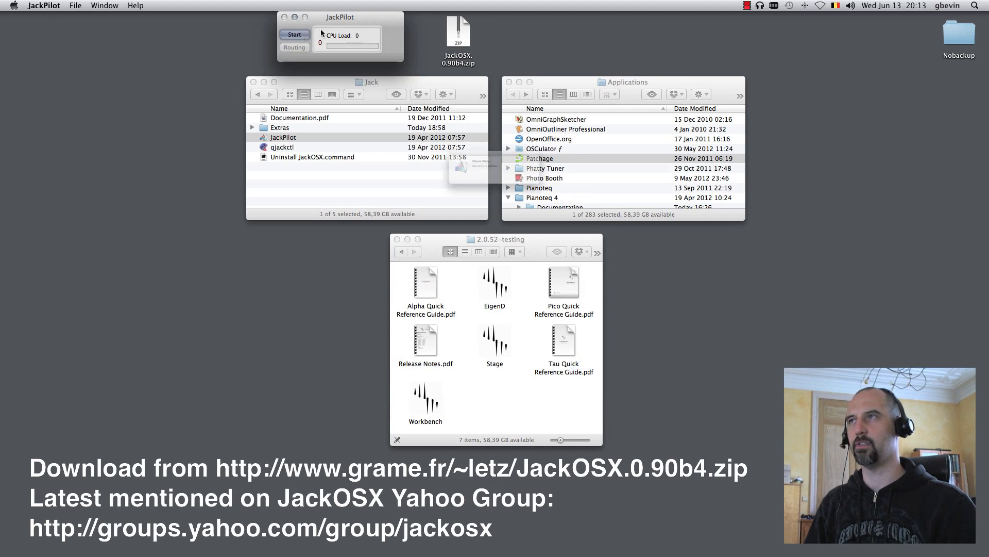
pyautogui.click(293, 34)
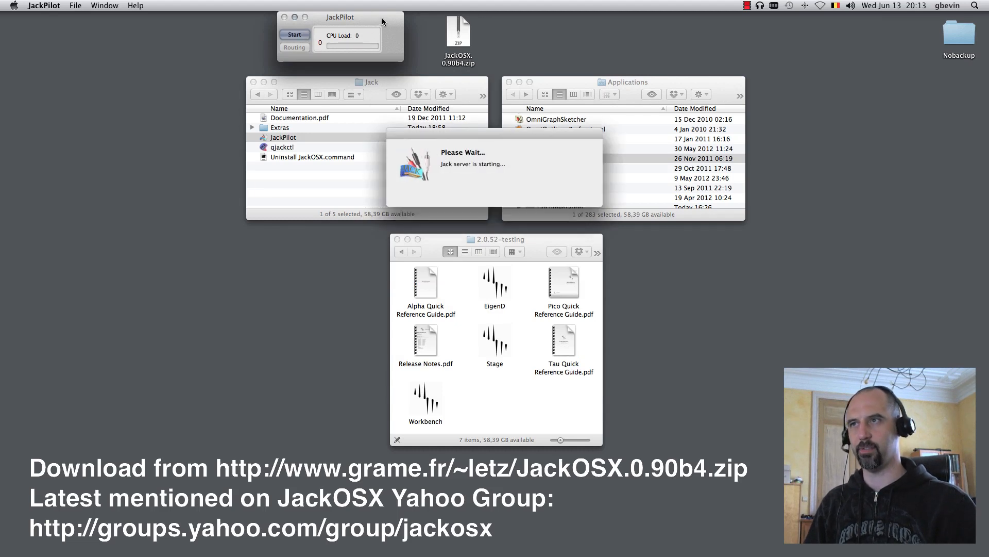
pyautogui.click(294, 34)
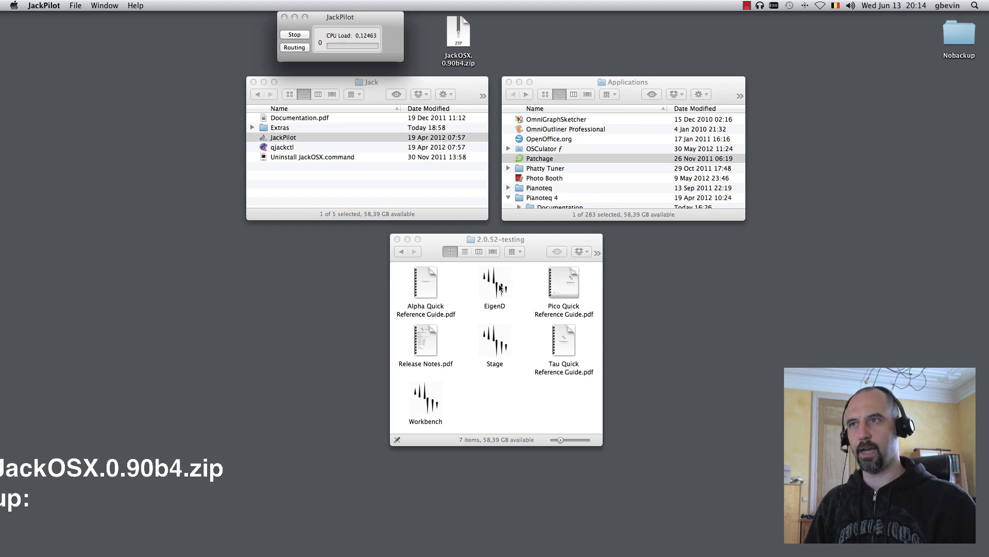
# Step: Launch EigenD and load Factory Setups > pico > 1 (Standard Setup)
pyautogui.click(495, 283)
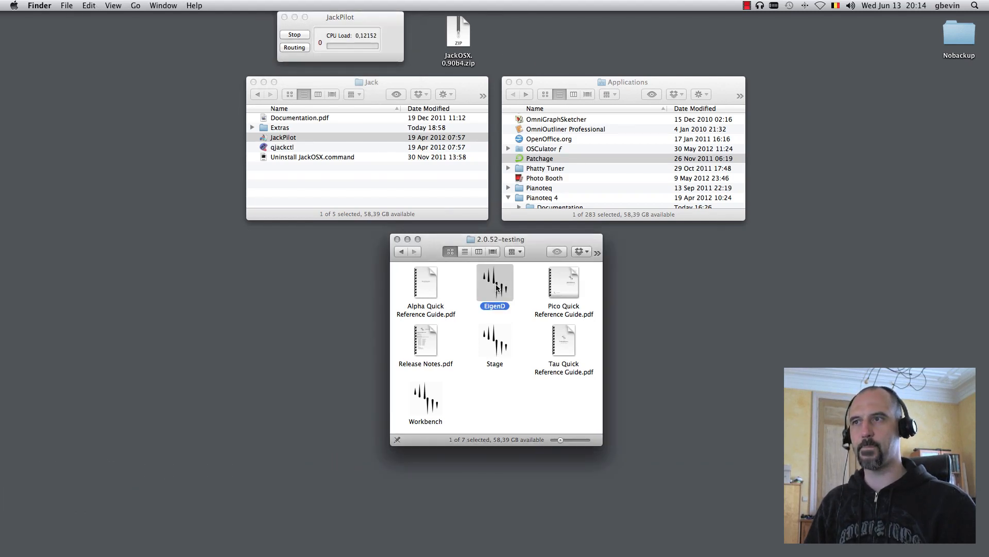
pyautogui.doubleClick(495, 281)
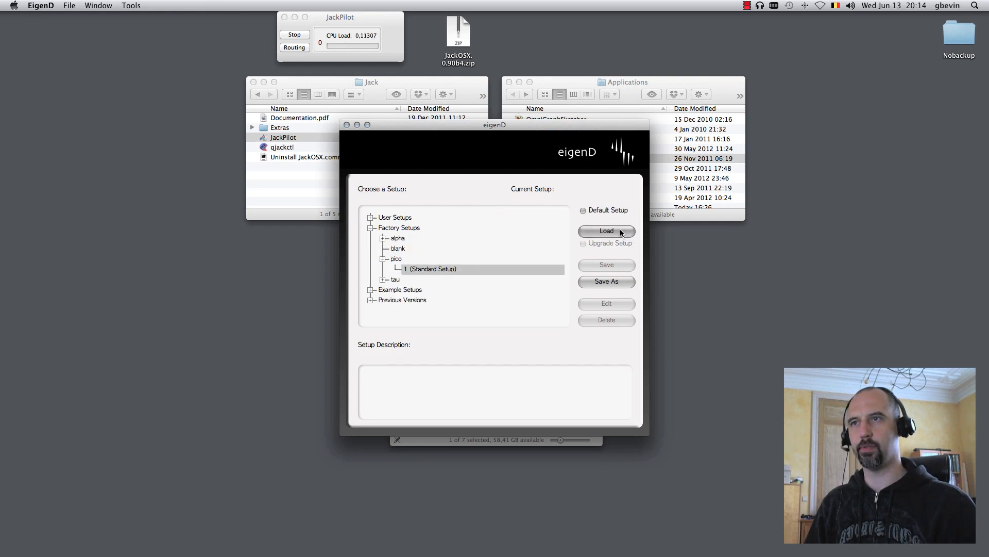
pyautogui.click(606, 231)
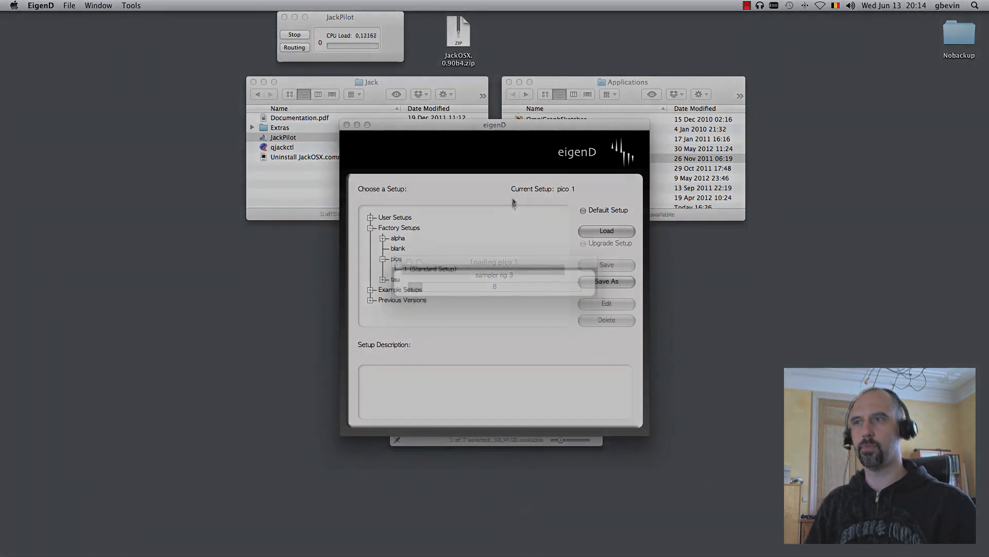
pyautogui.click(98, 6)
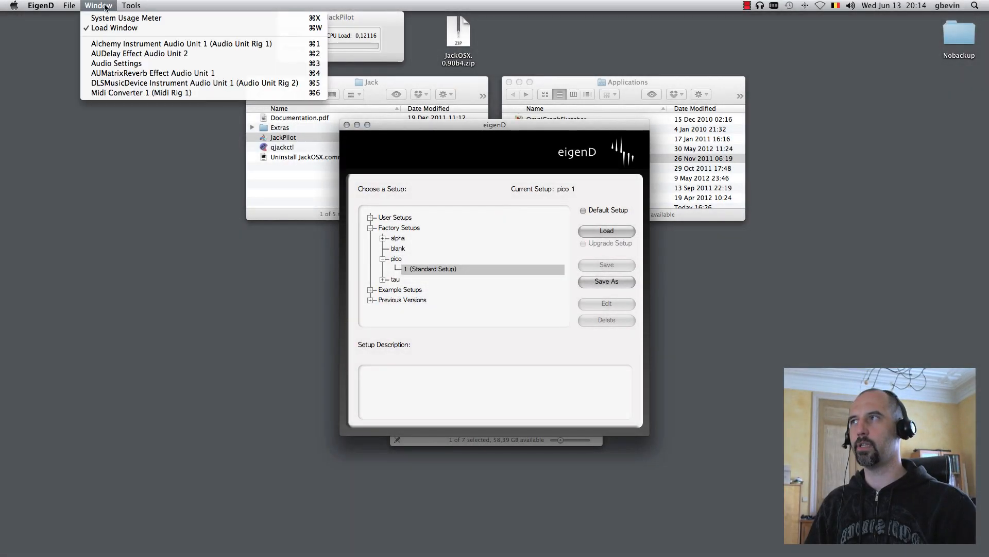
pyautogui.click(116, 63)
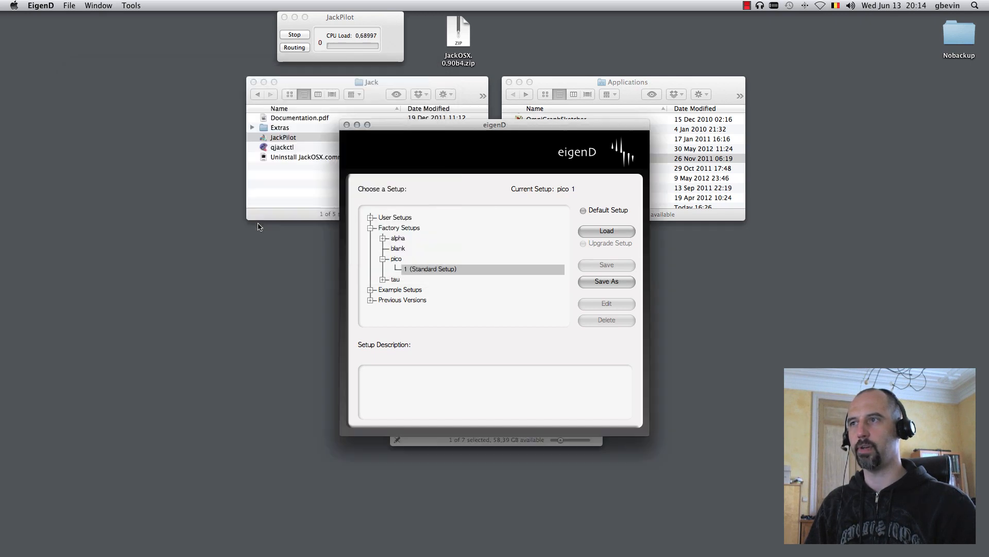
pyautogui.moveTo(488, 162)
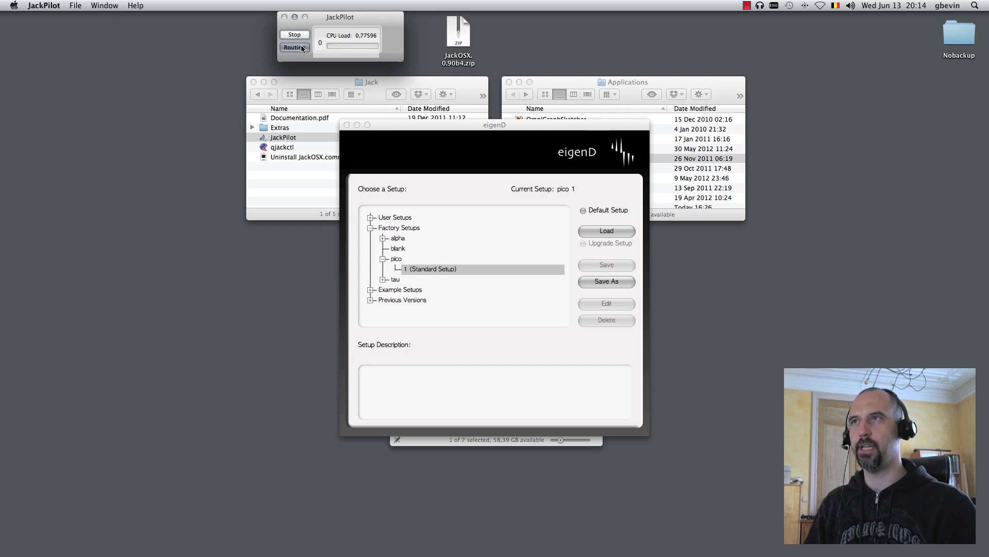
pyautogui.click(294, 48)
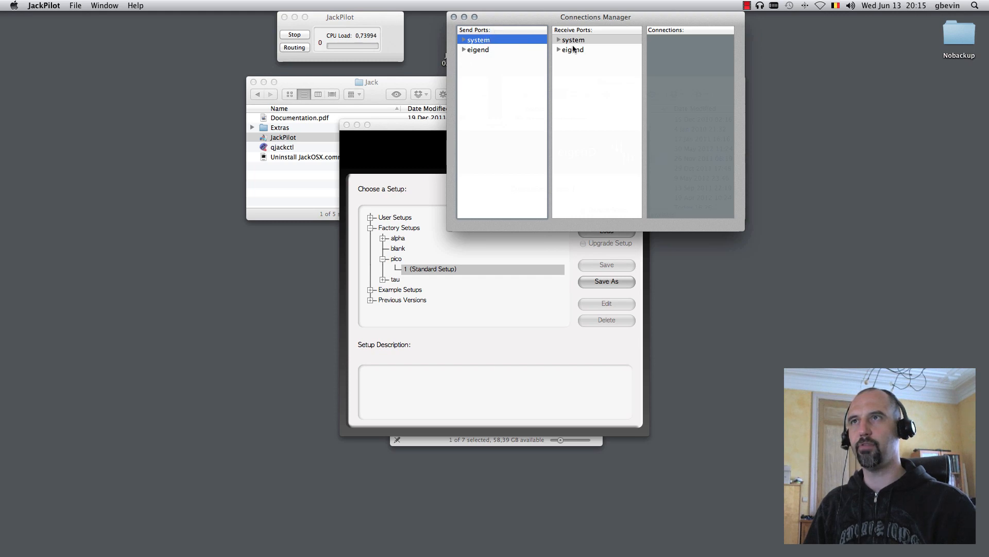
pyautogui.click(463, 50)
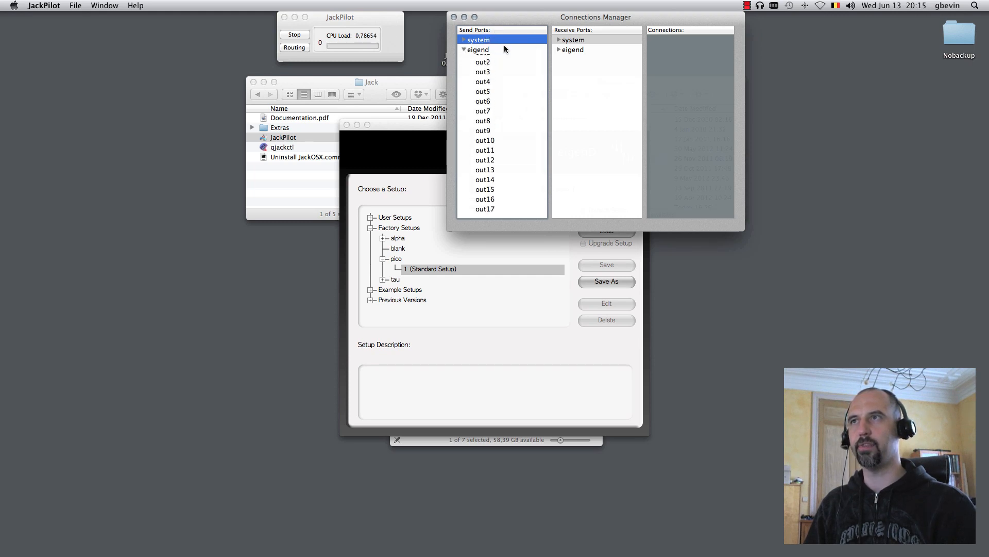
pyautogui.click(463, 49)
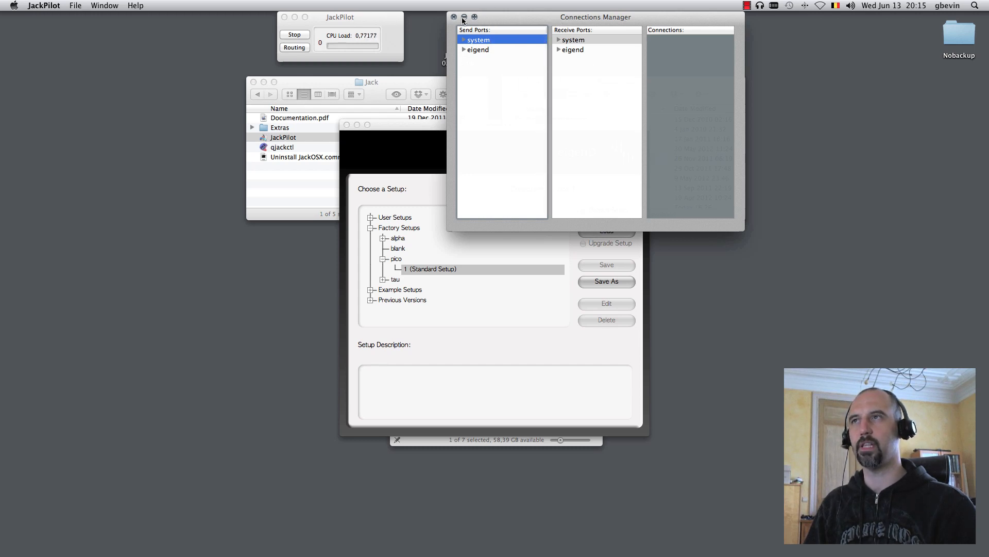
pyautogui.click(453, 18)
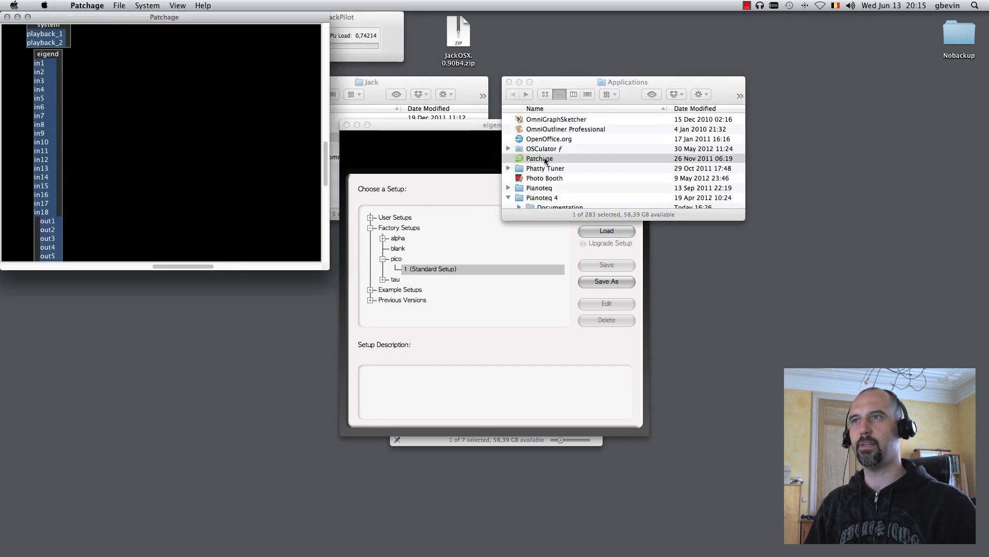
pyautogui.moveTo(255, 187)
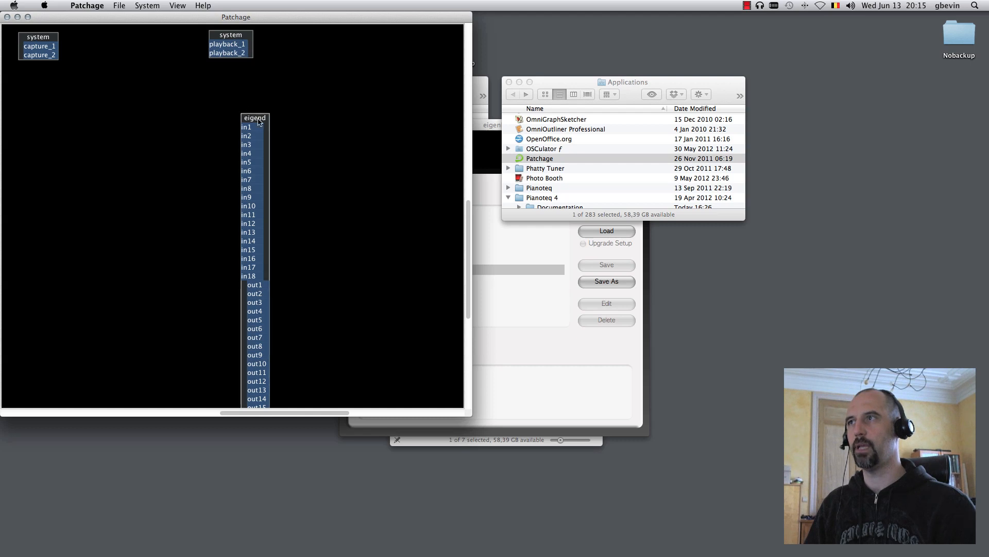
# Step: Move the eigend module left, beside the system capture and playback ports
pyautogui.moveTo(254, 117); pyautogui.dragTo(141, 78)
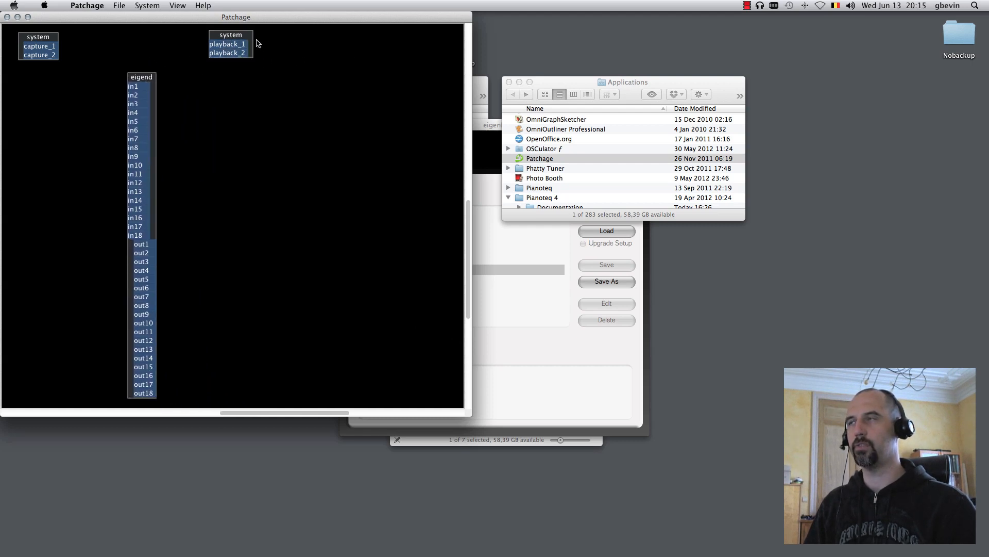
pyautogui.moveTo(197, 40)
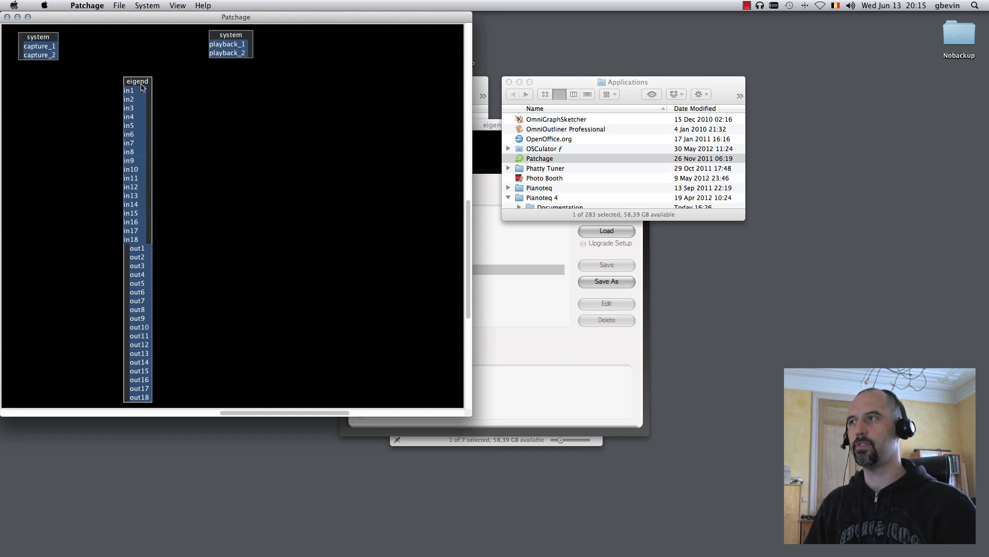
pyautogui.moveTo(364, 532)
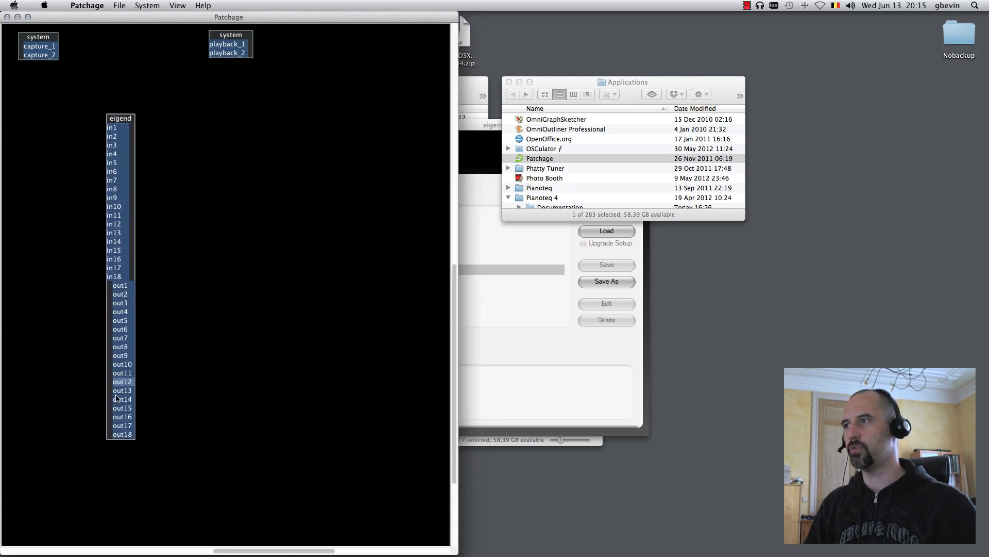
pyautogui.moveTo(119, 117); pyautogui.dragTo(96, 108)
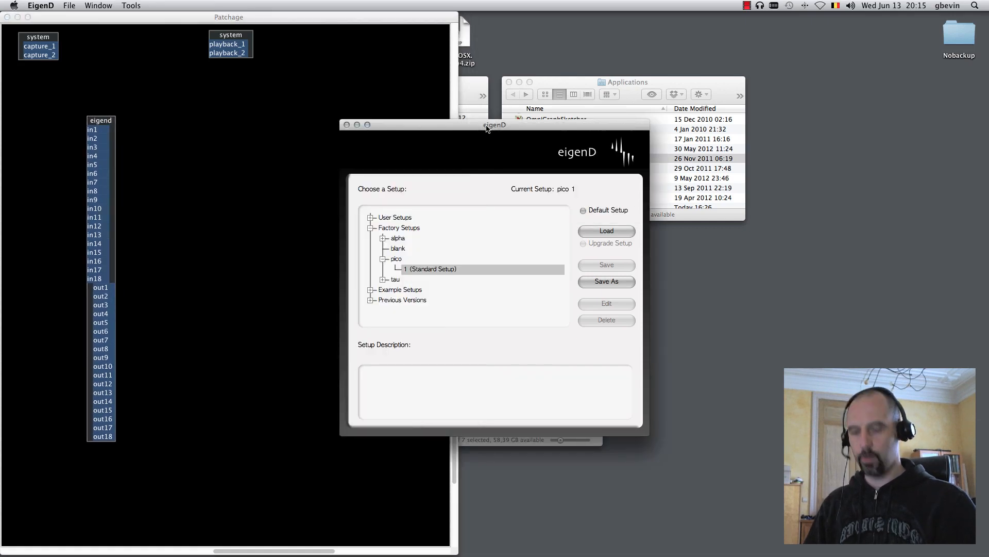
# Step: Show audio 1's expanded inputs fed by console mixer 1 in Workbench
pyautogui.click(131, 5)
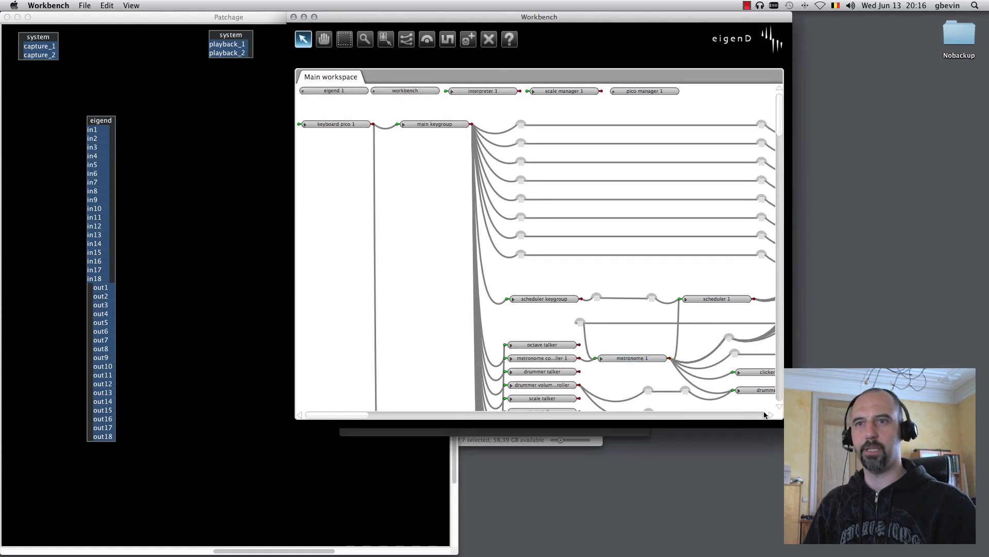
pyautogui.moveTo(503, 169)
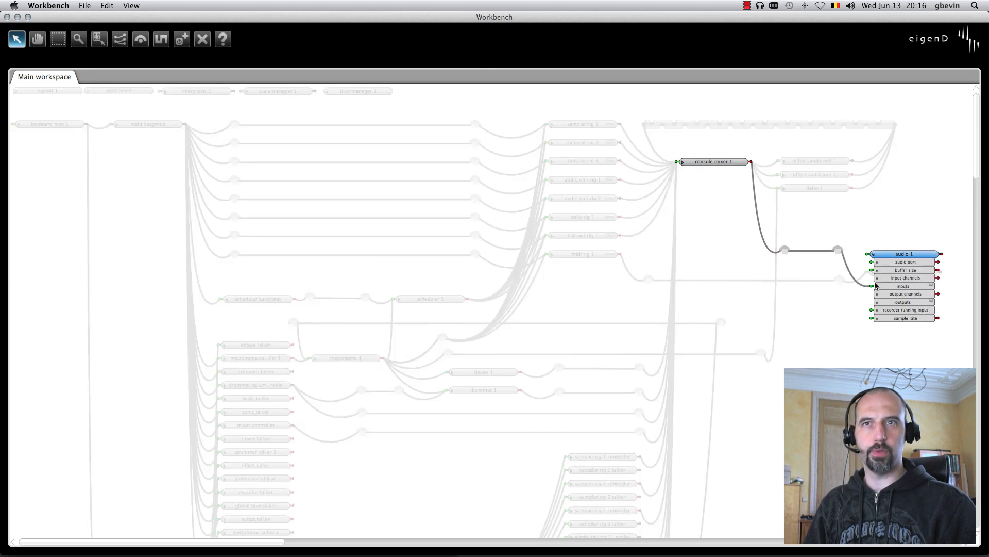
pyautogui.click(876, 286)
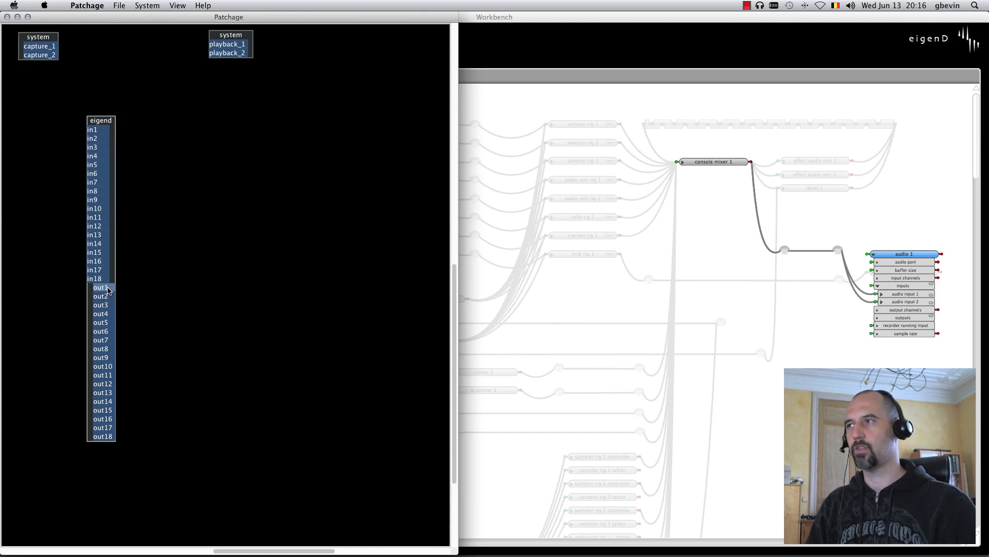
# Step: Wire eigend out1/out2 to system playback_1/playback_2 and return to Workbench
pyautogui.moveTo(102, 288); pyautogui.dragTo(226, 45)
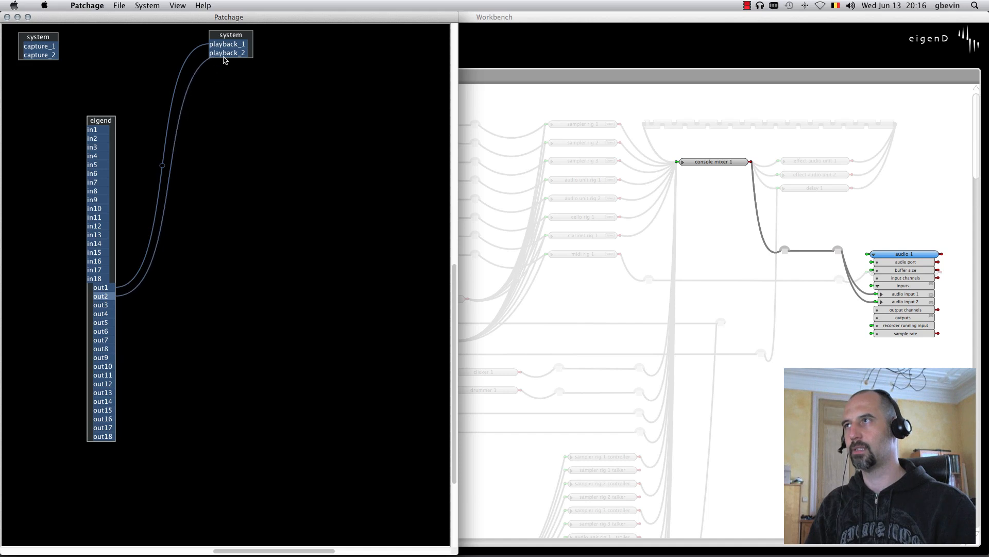
pyautogui.click(224, 53)
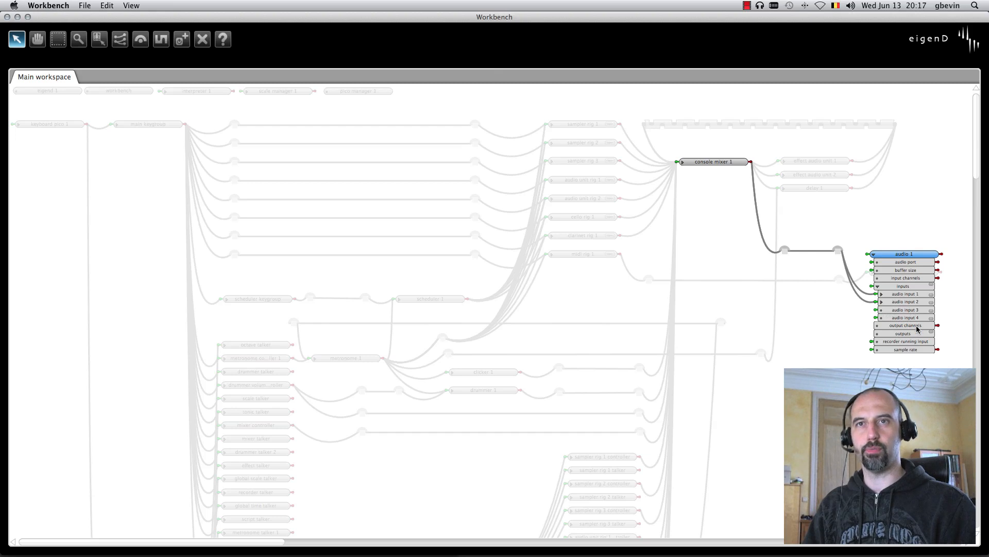
pyautogui.moveTo(904, 310)
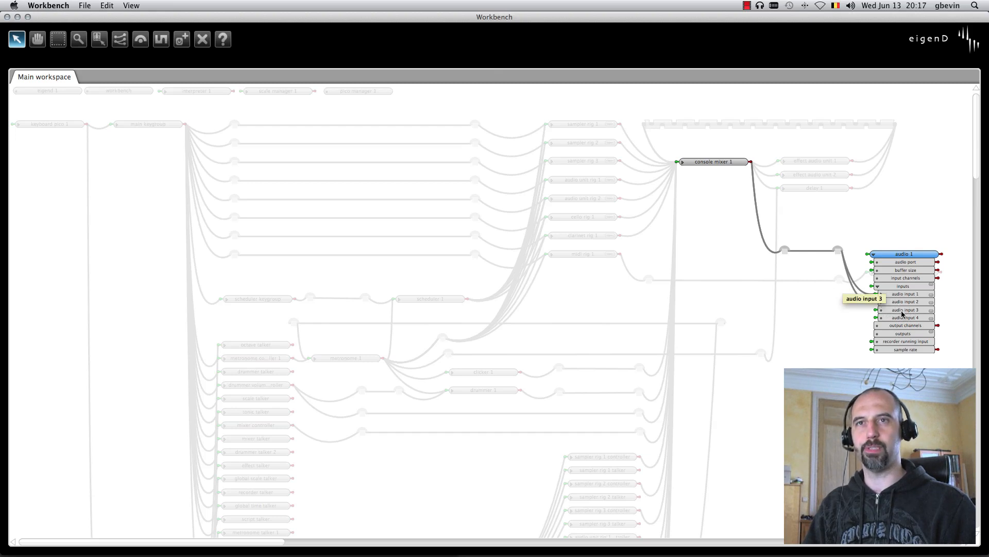
pyautogui.moveTo(555, 128)
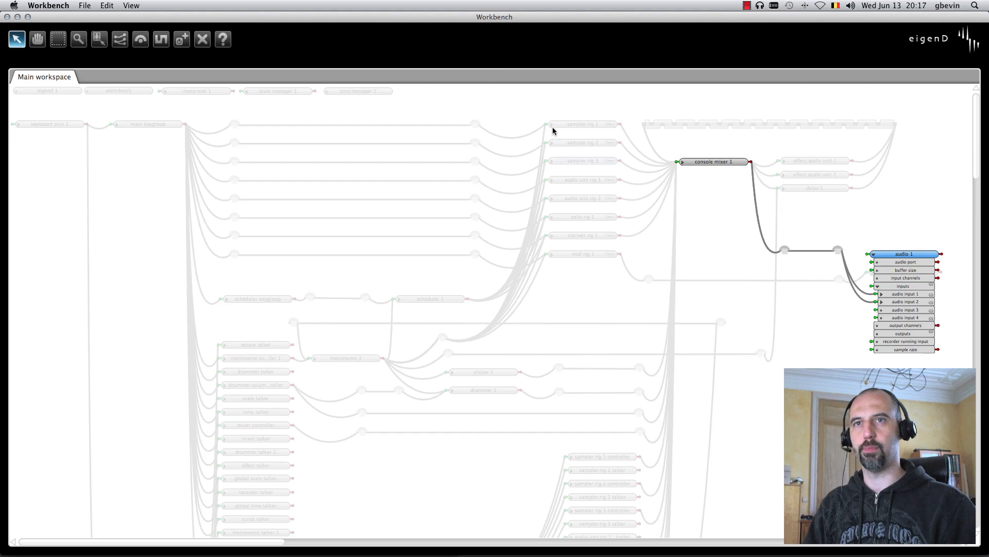
# Step: Wire sampler rig 1's left/right audio to audio 1, creating new inputs for it
pyautogui.click(581, 124)
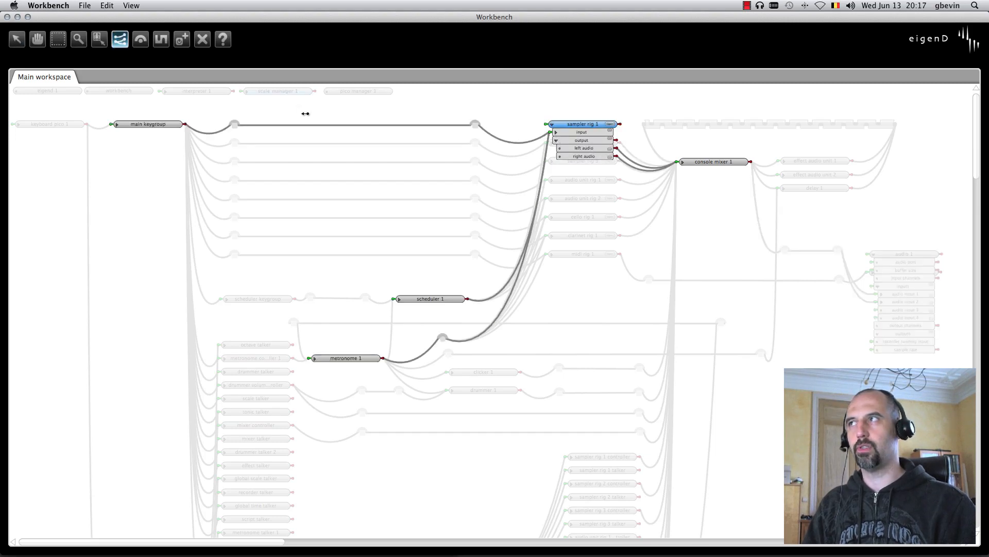
pyautogui.click(583, 148)
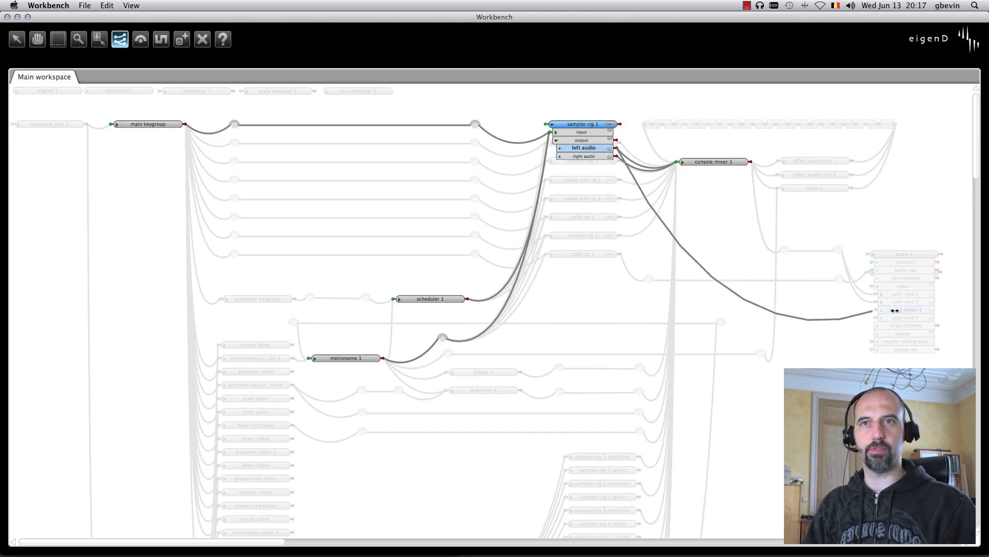
pyautogui.click(584, 156)
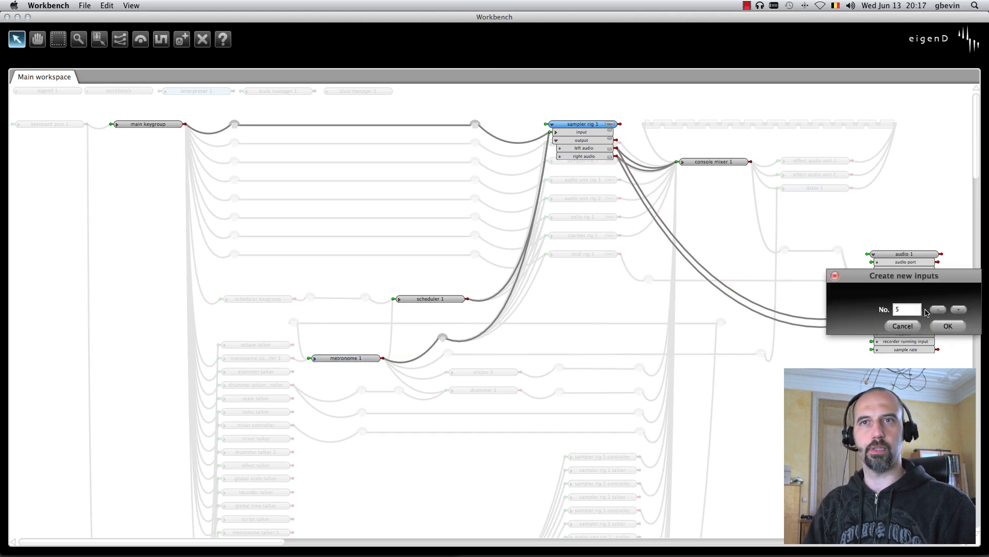
pyautogui.click(957, 310)
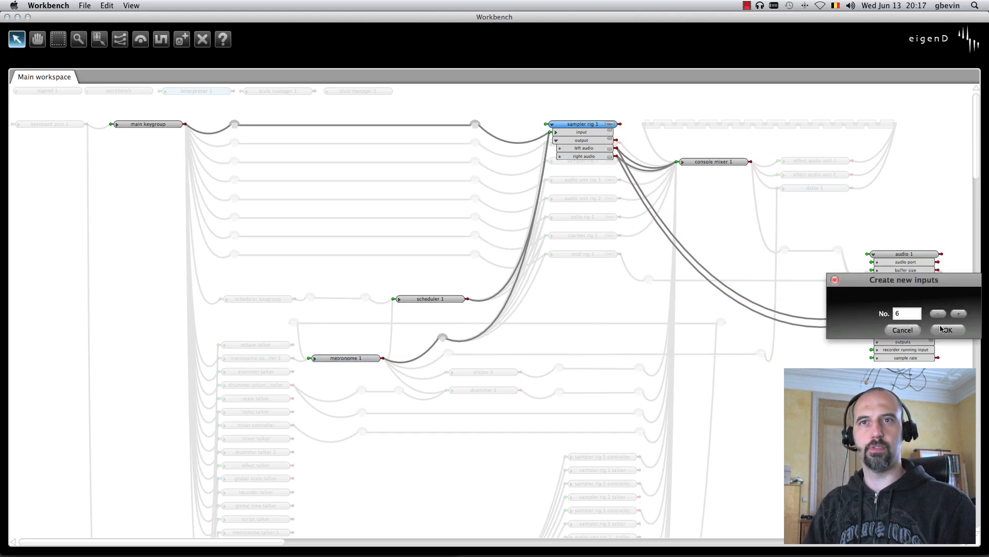
pyautogui.click(947, 330)
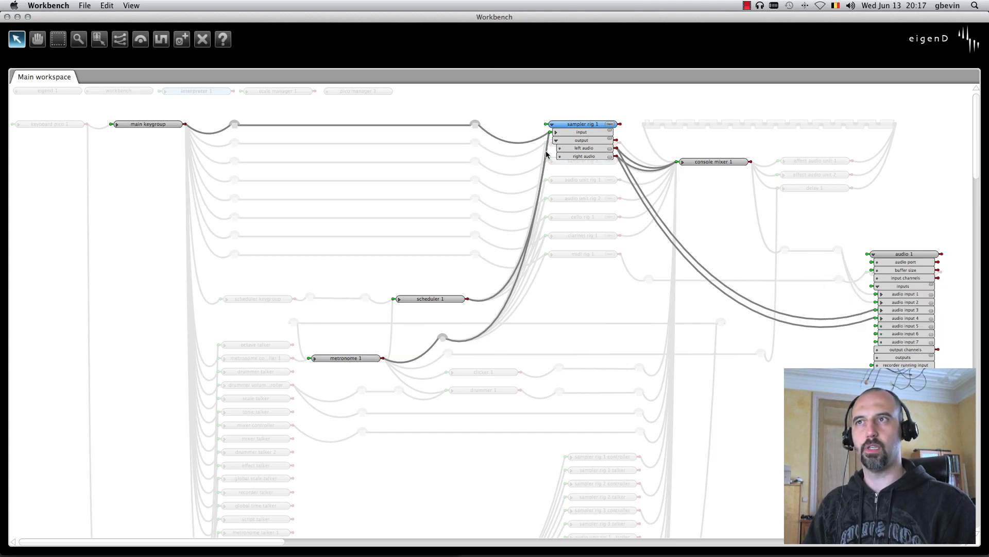
# Step: Wire sampler rig 2's left/right audio to audio 1 and expose sampler rig 3's outputs
pyautogui.click(557, 131)
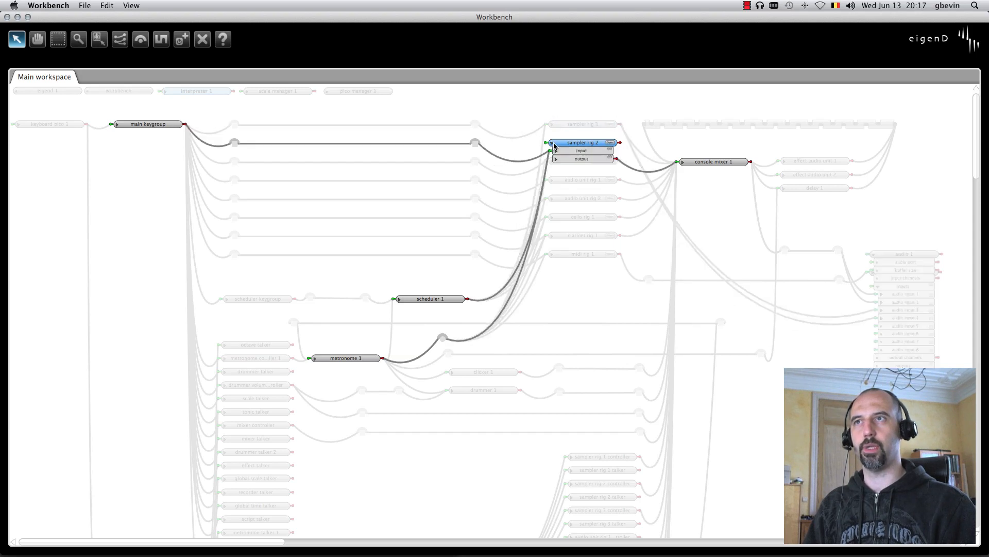
pyautogui.click(555, 158)
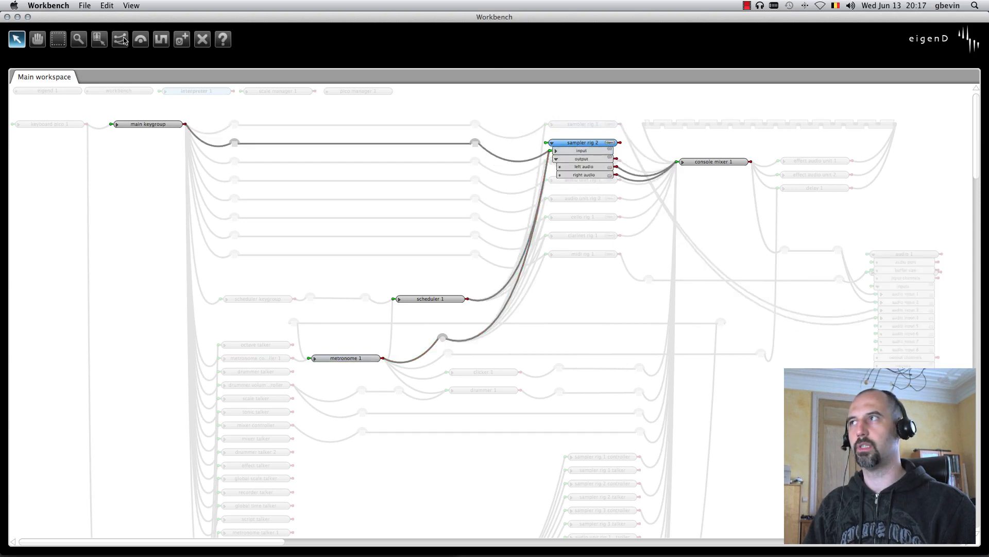
pyautogui.click(119, 38)
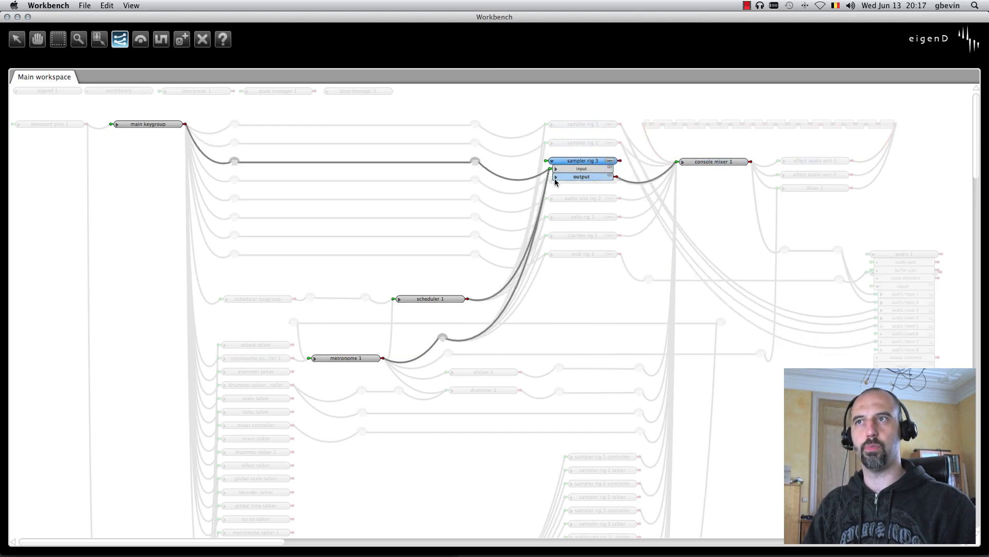
pyautogui.click(556, 176)
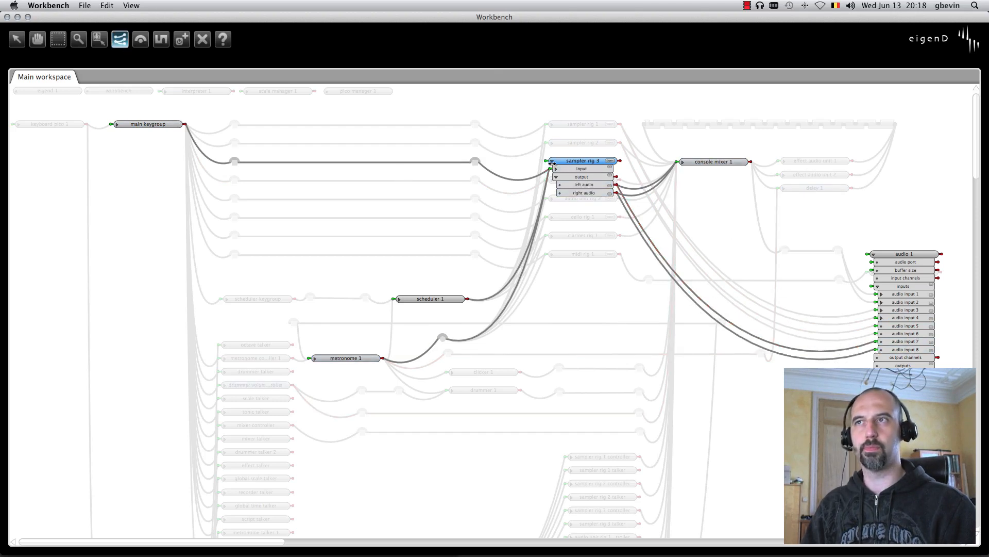
pyautogui.click(552, 160)
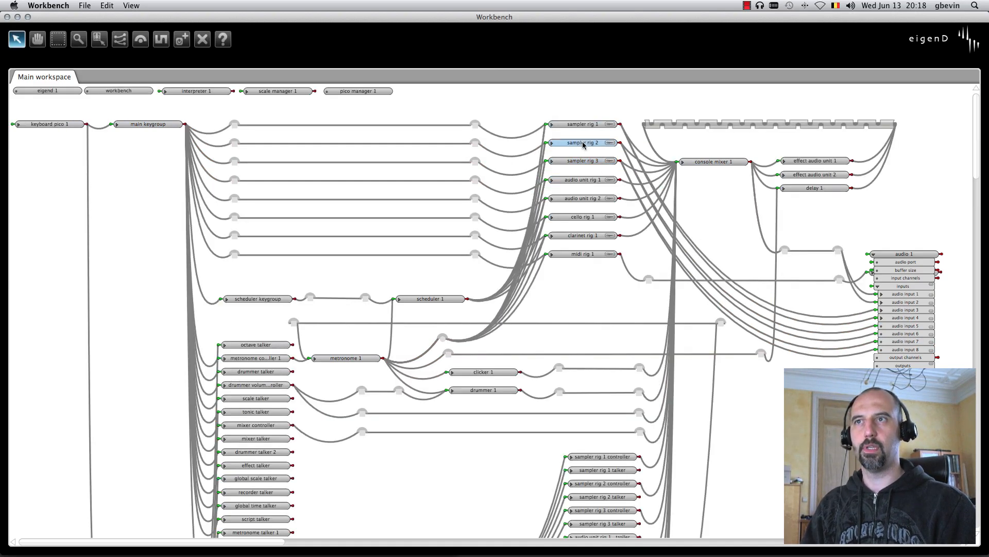
pyautogui.click(714, 161)
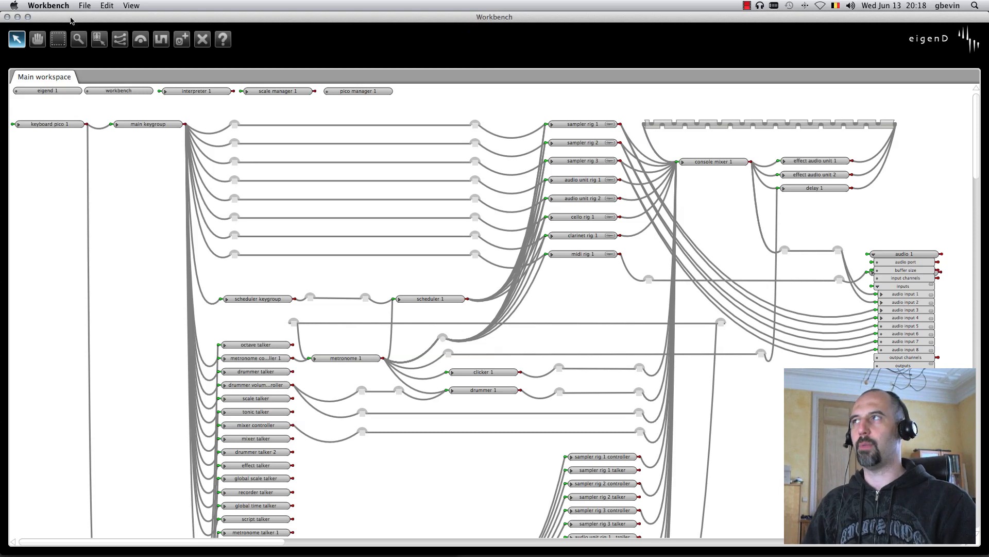
pyautogui.moveTo(276, 39)
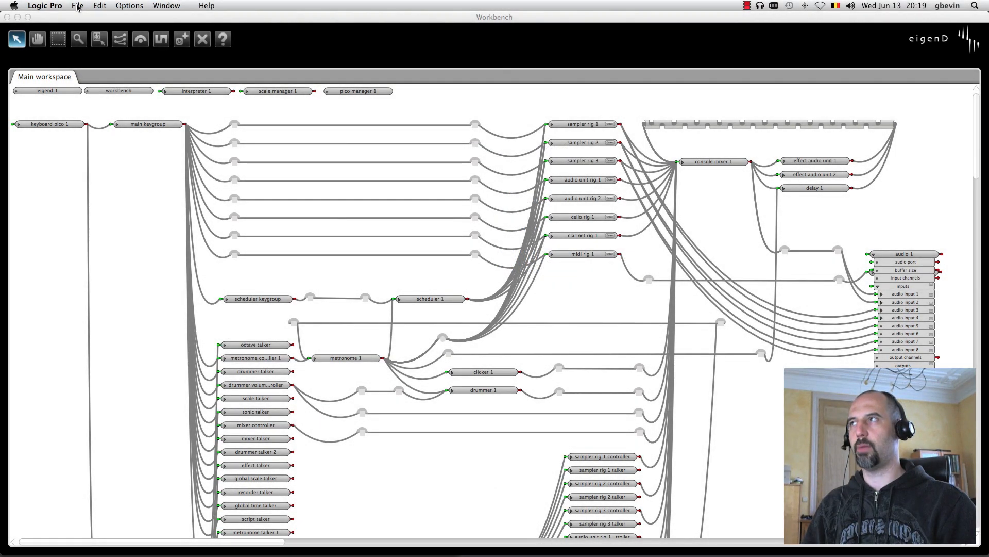
pyautogui.click(44, 5)
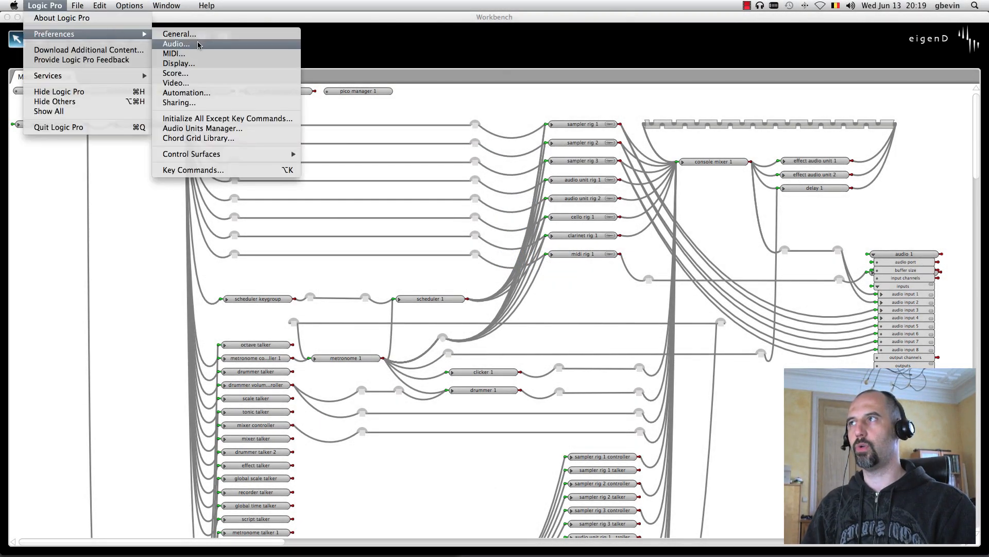
pyautogui.click(175, 43)
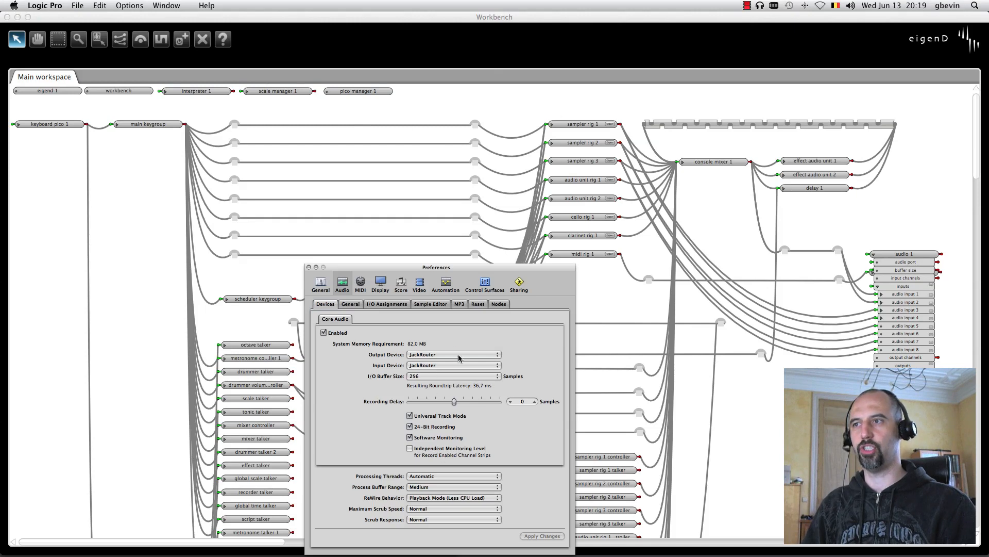
pyautogui.moveTo(320, 274)
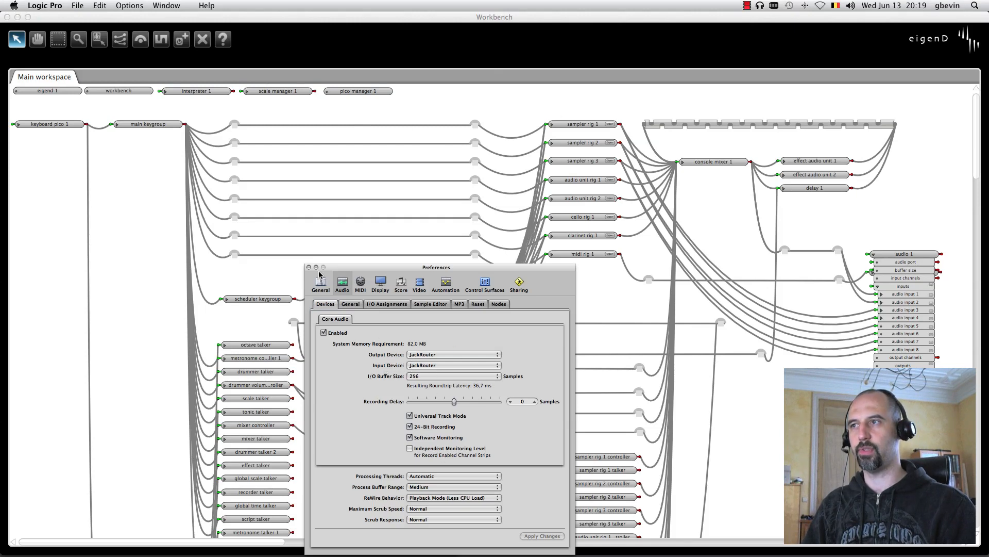
pyautogui.click(309, 266)
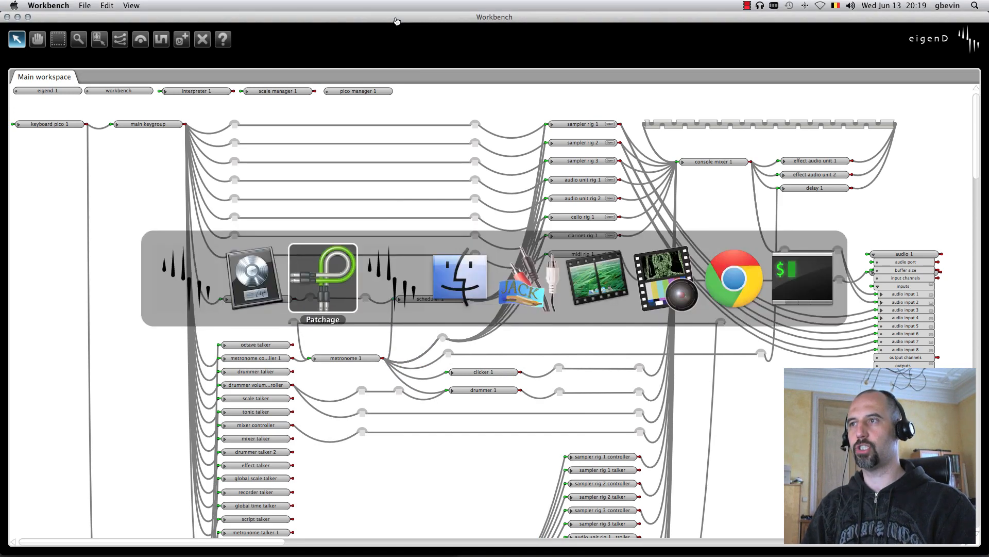
# Step: View the new Logic Pro Jack client module with 18 ins and outs in Patchage
pyautogui.click(321, 278)
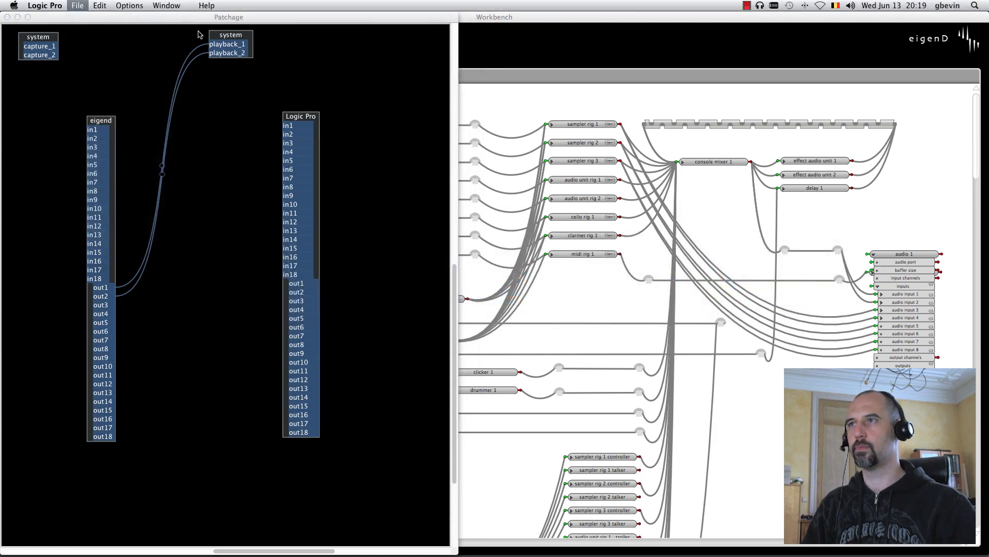
pyautogui.click(78, 5)
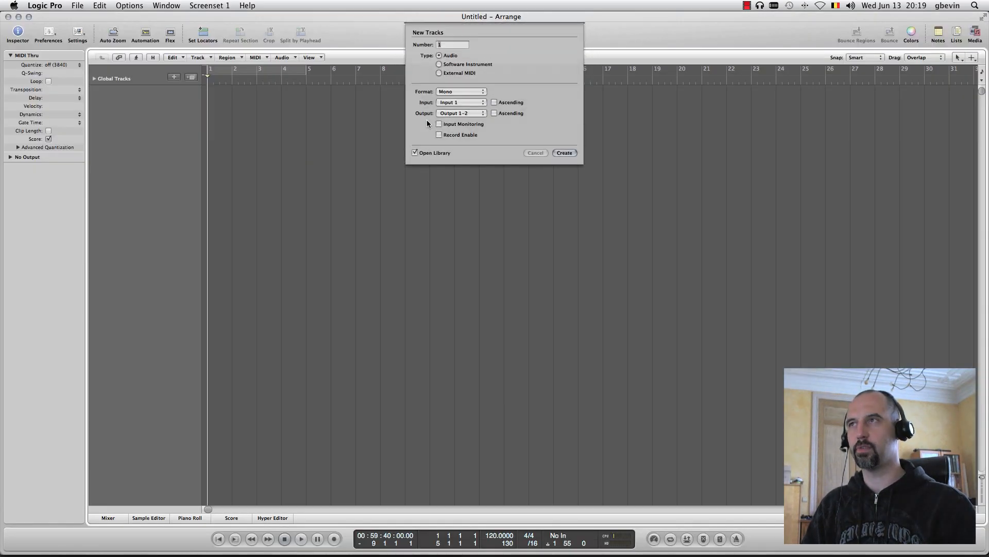
# Step: Make the new track Audio 1 stereo, fed by input 1–2
pyautogui.click(460, 91)
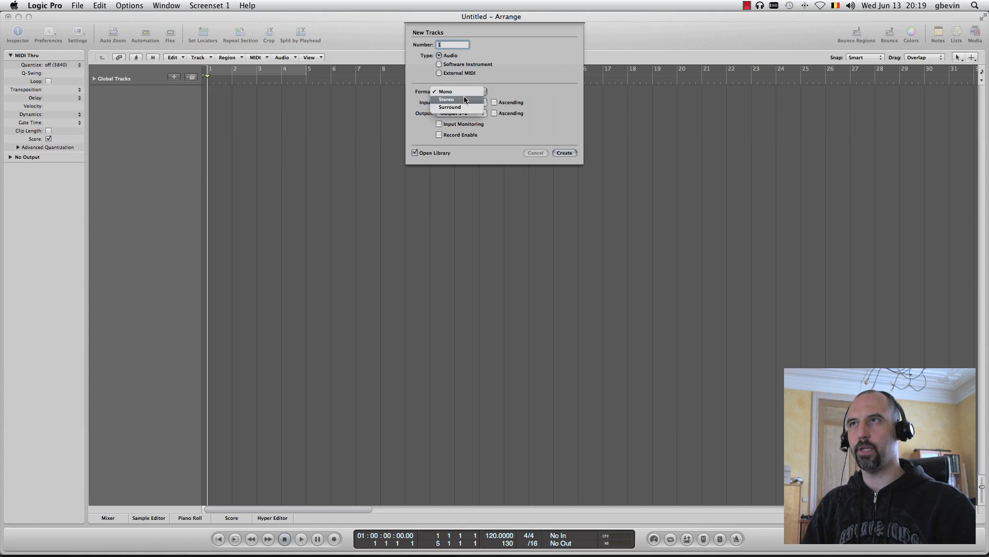
pyautogui.click(446, 99)
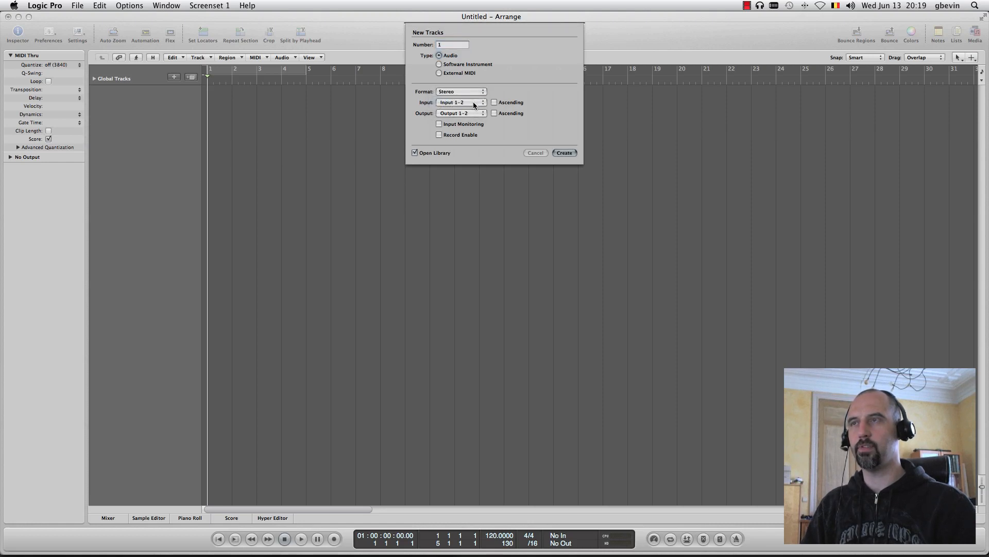
pyautogui.click(461, 102)
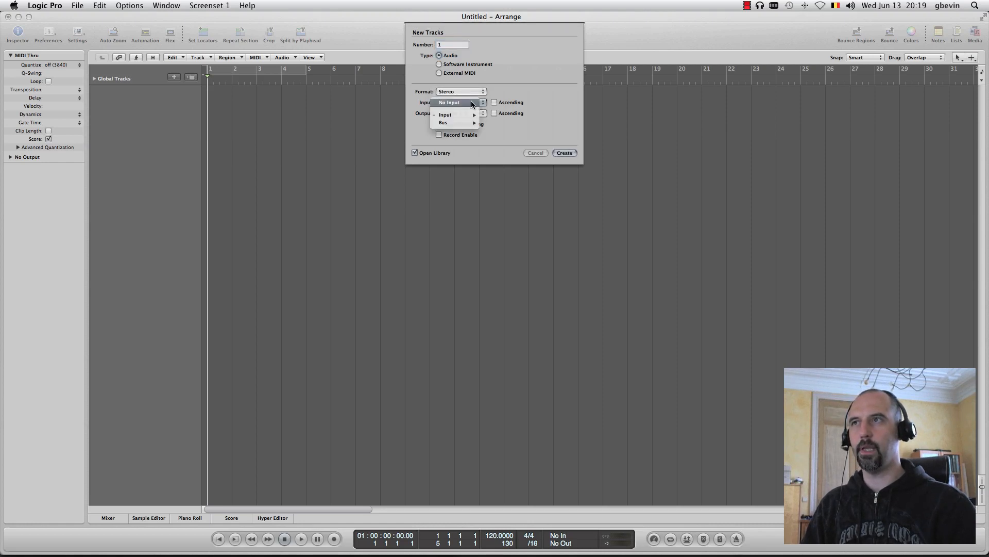
pyautogui.click(445, 114)
pyautogui.write('Tes')
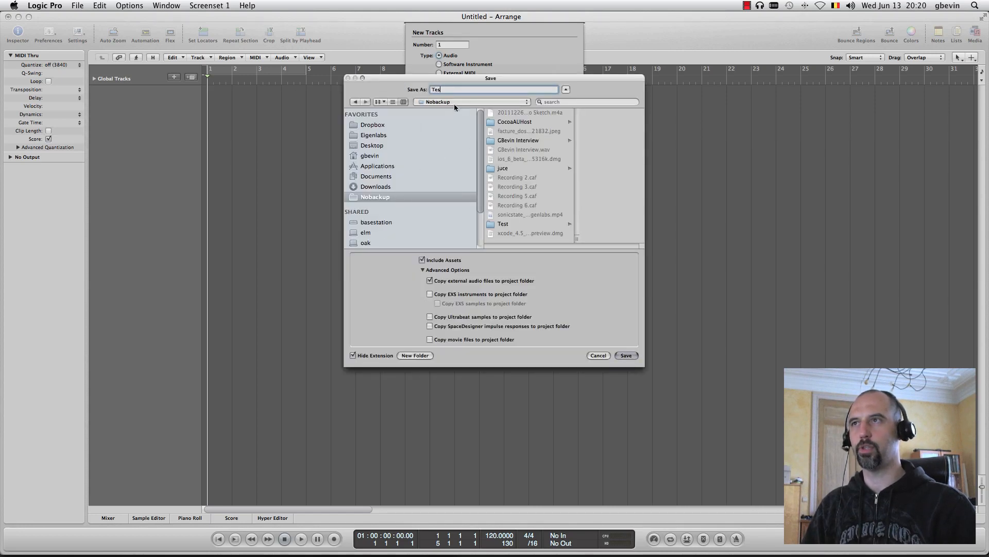
# Step: Save the project as Test, replacing the existing Test project
pyautogui.click(625, 355)
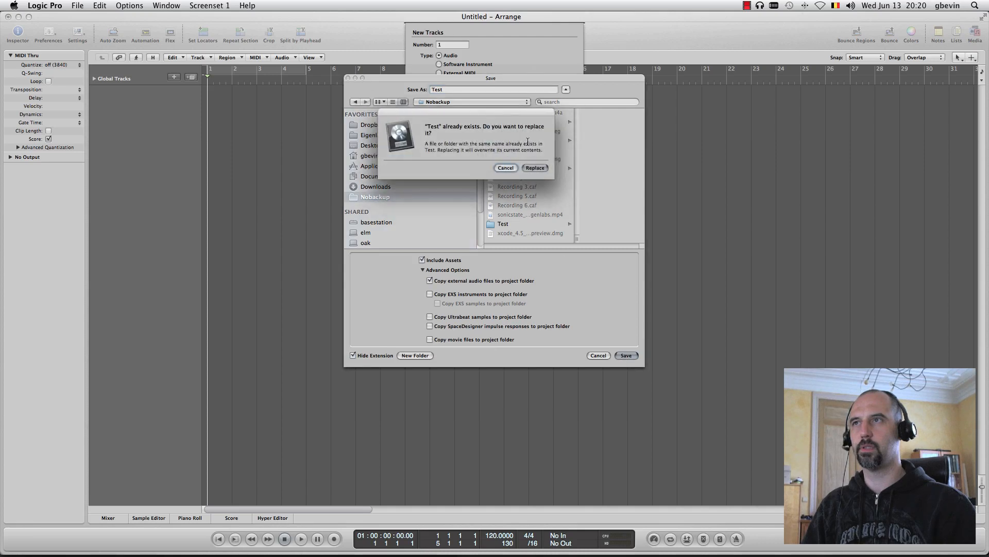
pyautogui.click(535, 167)
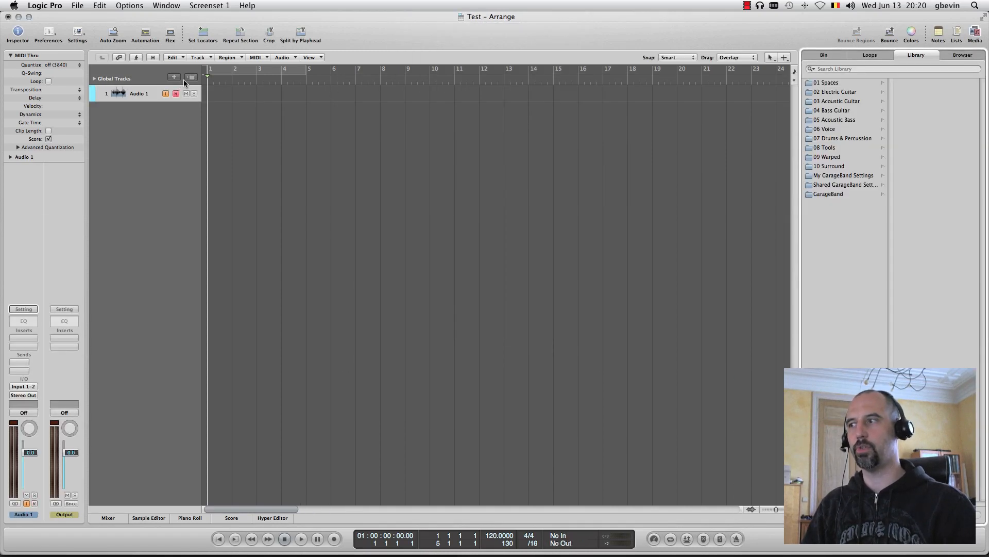
# Step: Add stereo track Audio 2 fed by input 3–4
pyautogui.click(173, 77)
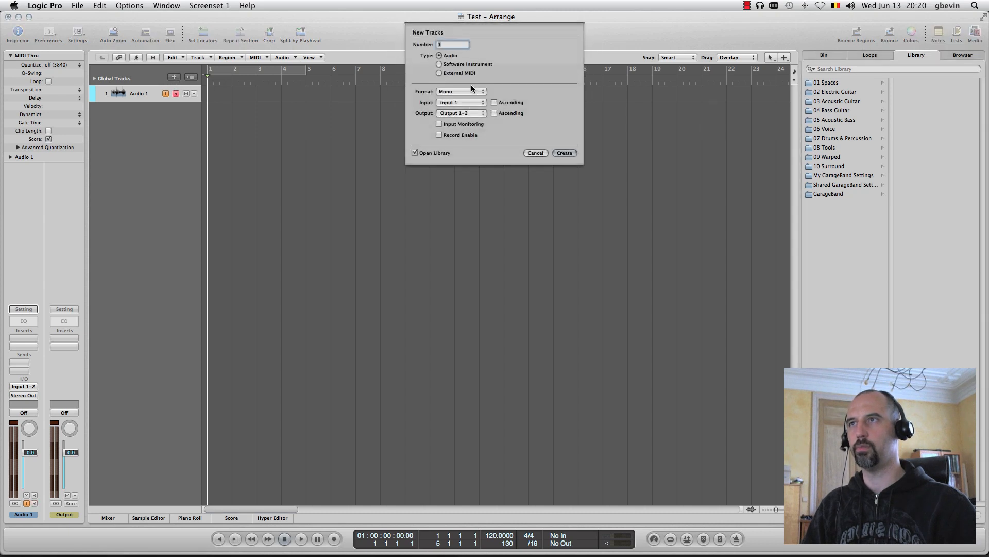
pyautogui.click(483, 114)
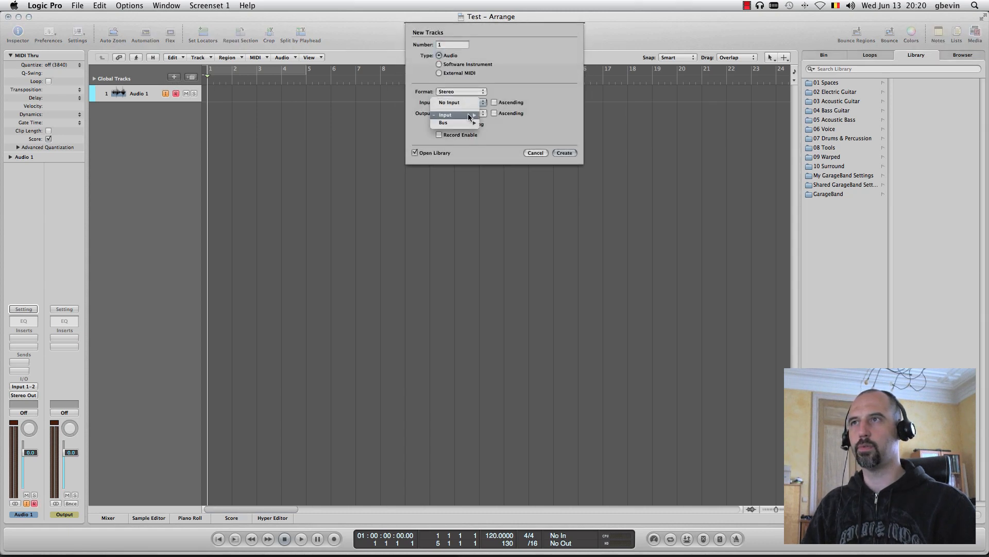
pyautogui.click(460, 114)
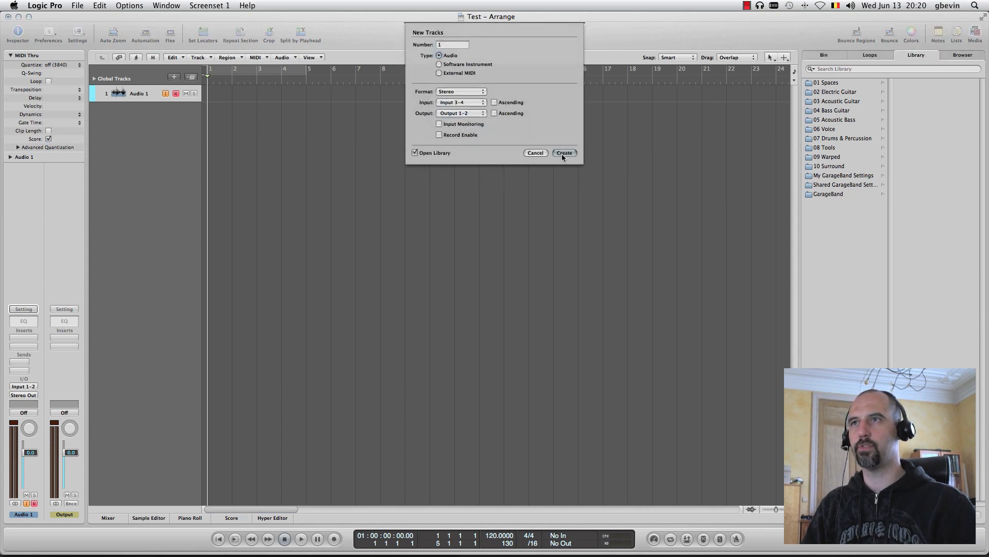
pyautogui.click(564, 153)
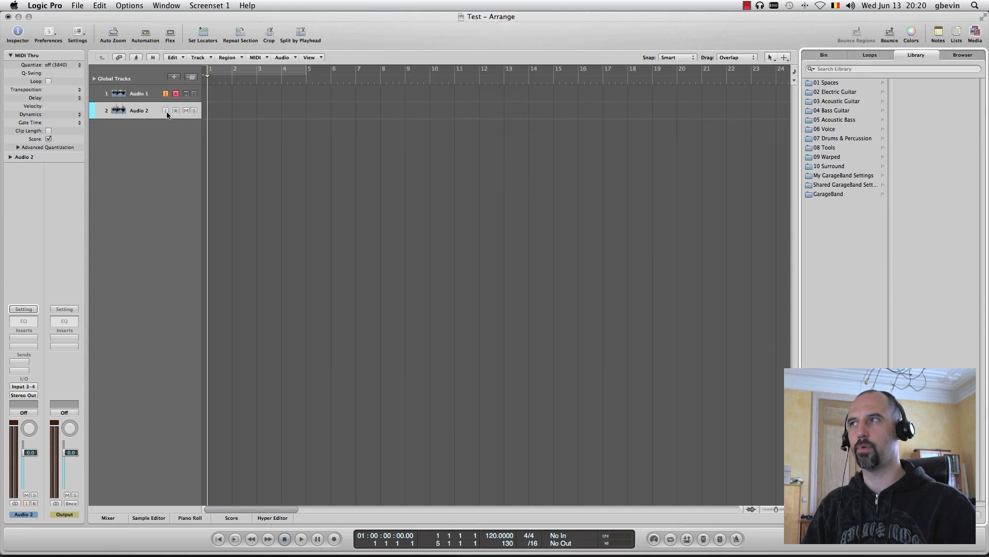
# Step: Add stereo track Audio 3 fed by input 5–6 and show the mixer
pyautogui.click(174, 77)
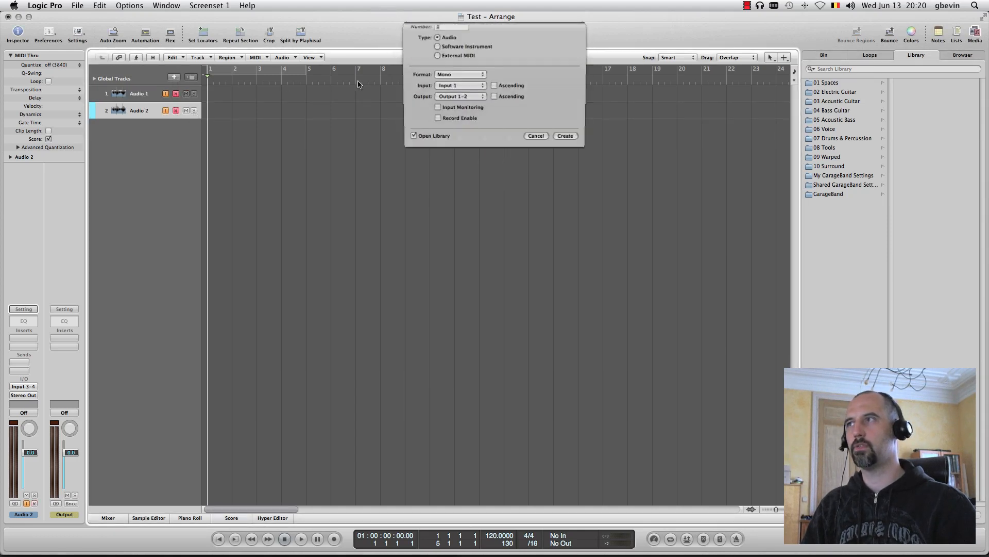
pyautogui.click(460, 102)
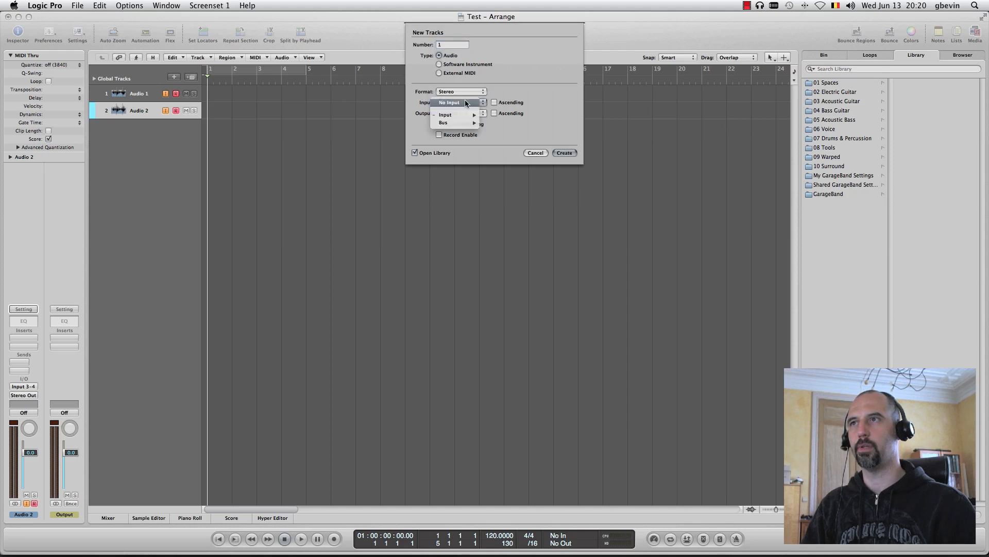
pyautogui.click(445, 115)
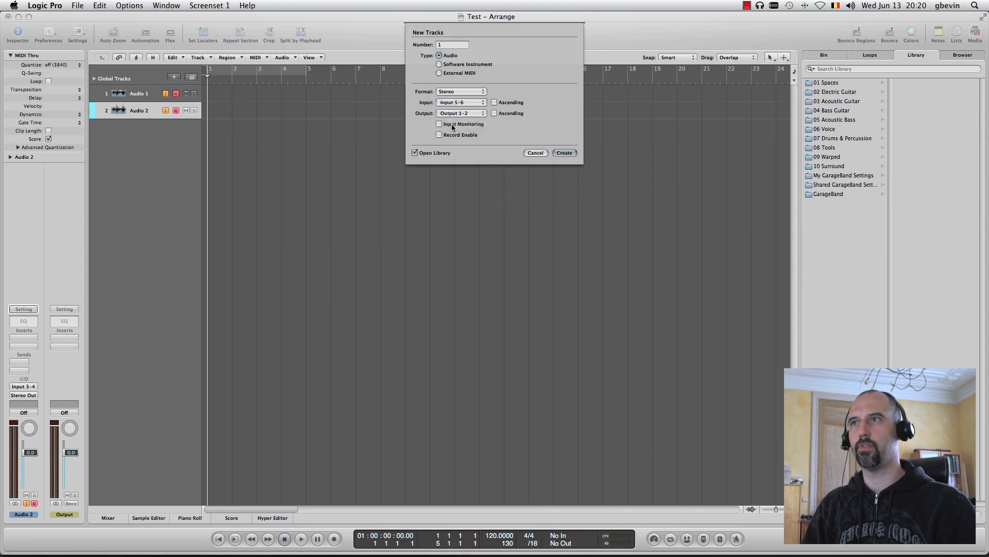
pyautogui.click(564, 153)
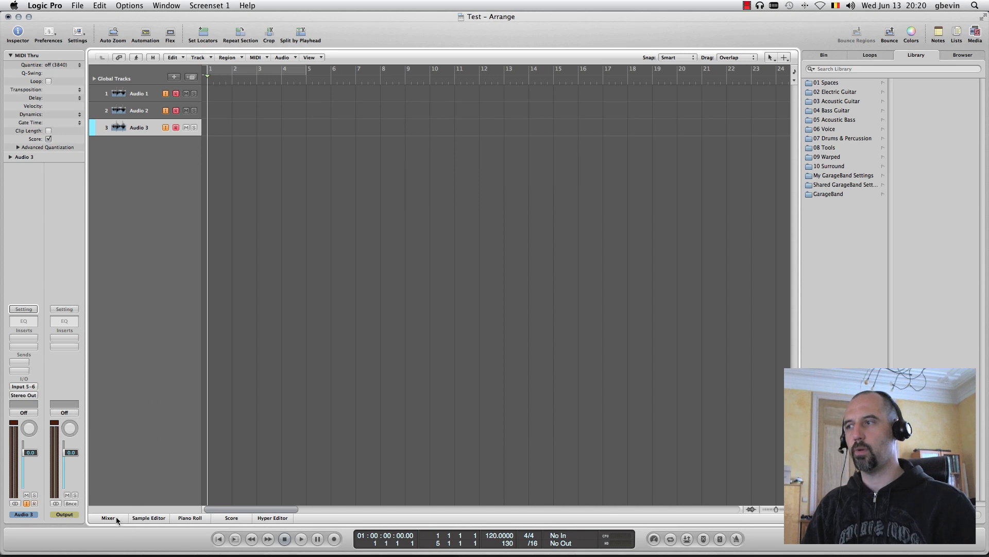
pyautogui.click(107, 518)
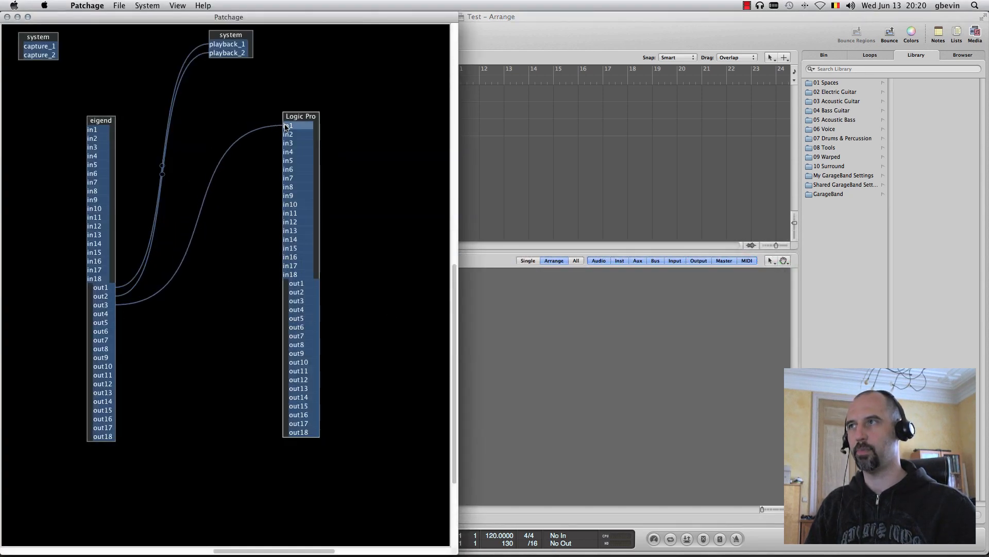
# Step: Connect eigend out3 to Logic Pro in1
pyautogui.moveTo(100, 314); pyautogui.dragTo(289, 134)
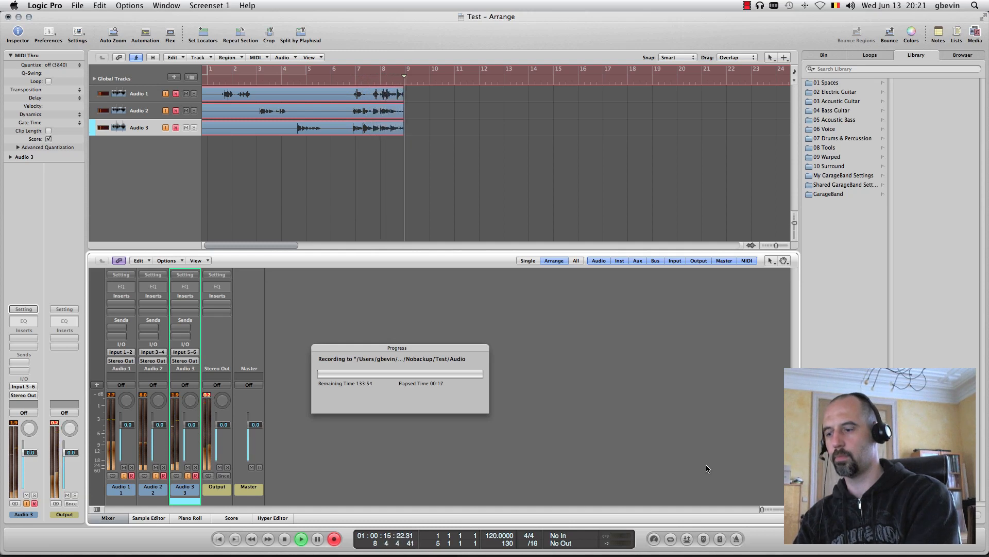
pyautogui.moveTo(575, 478)
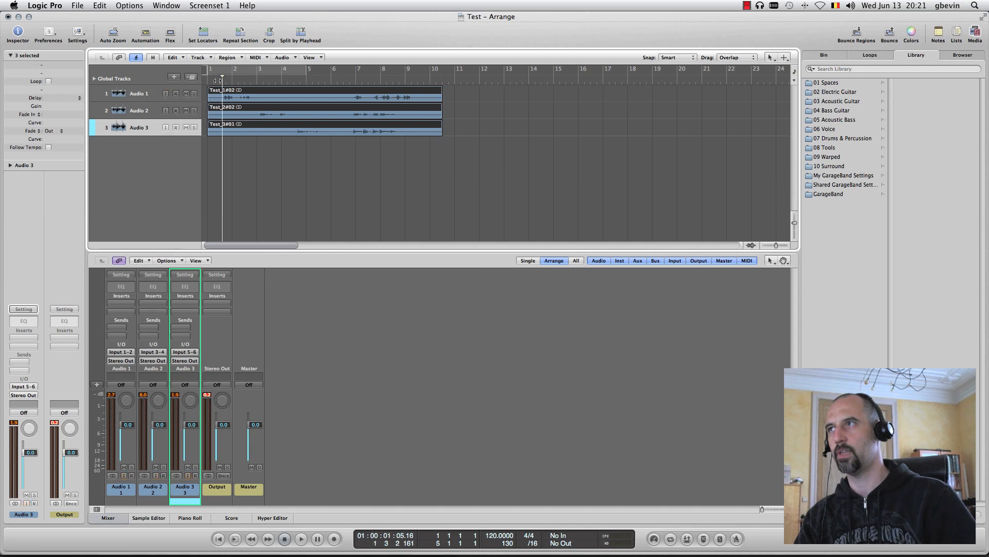
# Step: Jump back to the song start and play back the three recorded takes
pyautogui.click(301, 538)
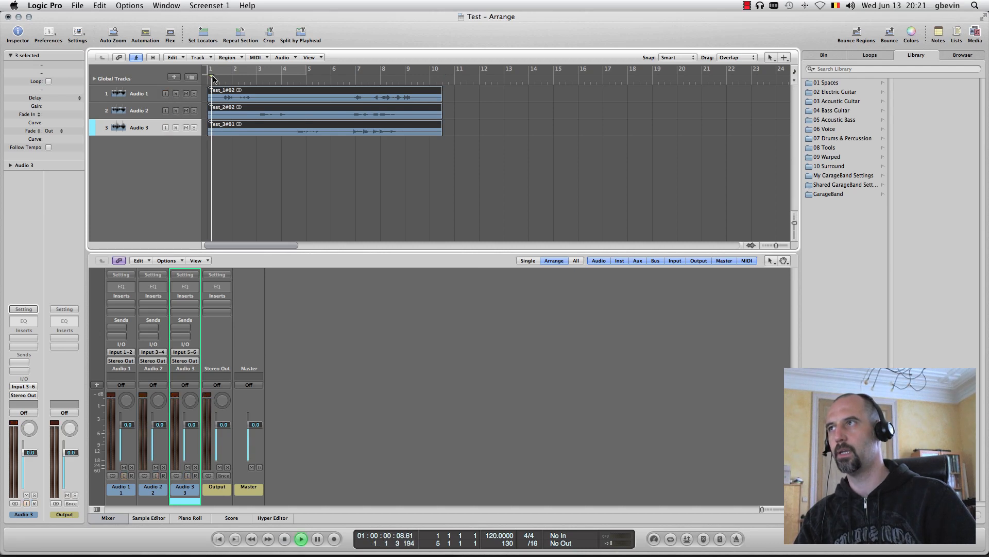
pyautogui.click(237, 68)
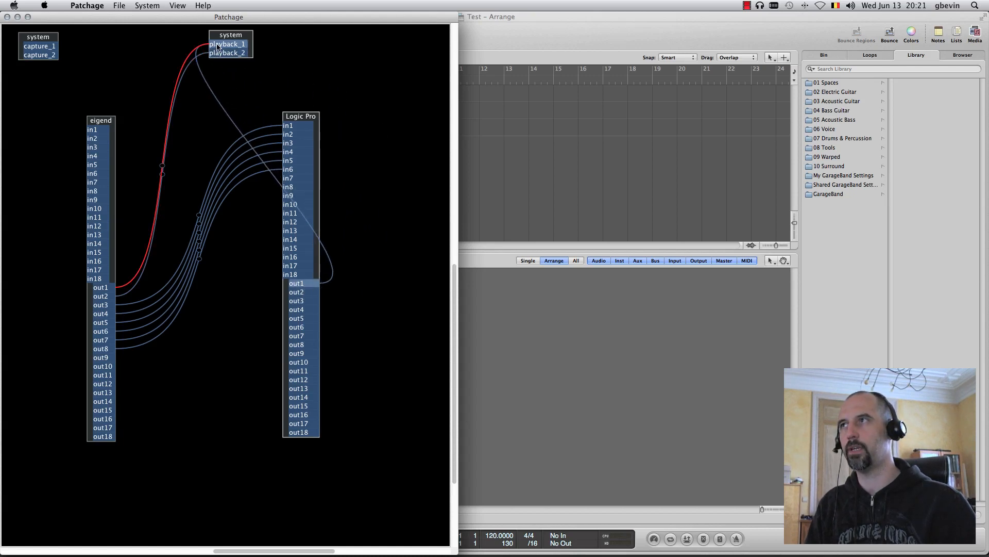
# Step: Wire Logic Pro's out1 to the system playback_1 port
pyautogui.click(227, 52)
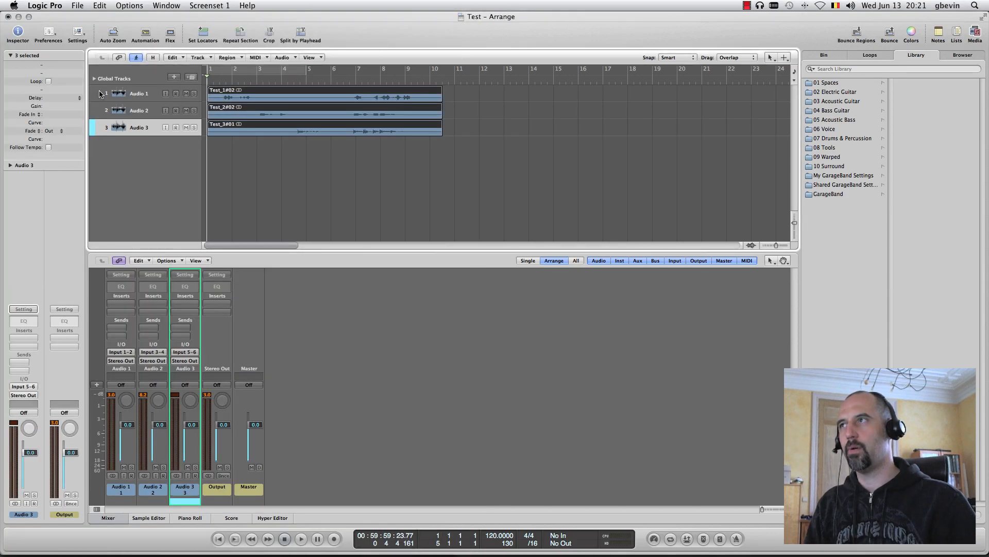
# Step: Play the three recorded tracks from the start, then bring Patchage forward
pyautogui.click(301, 538)
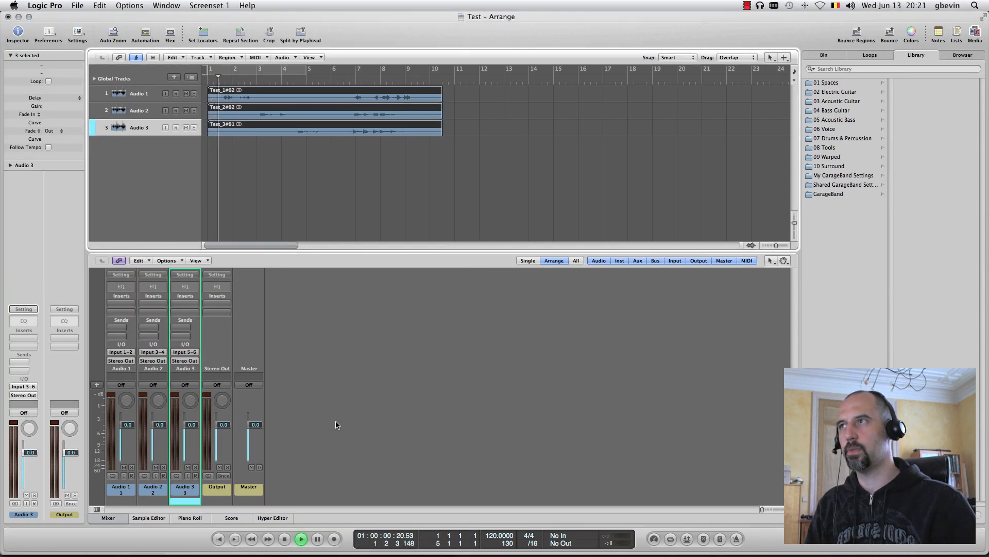
pyautogui.click(301, 538)
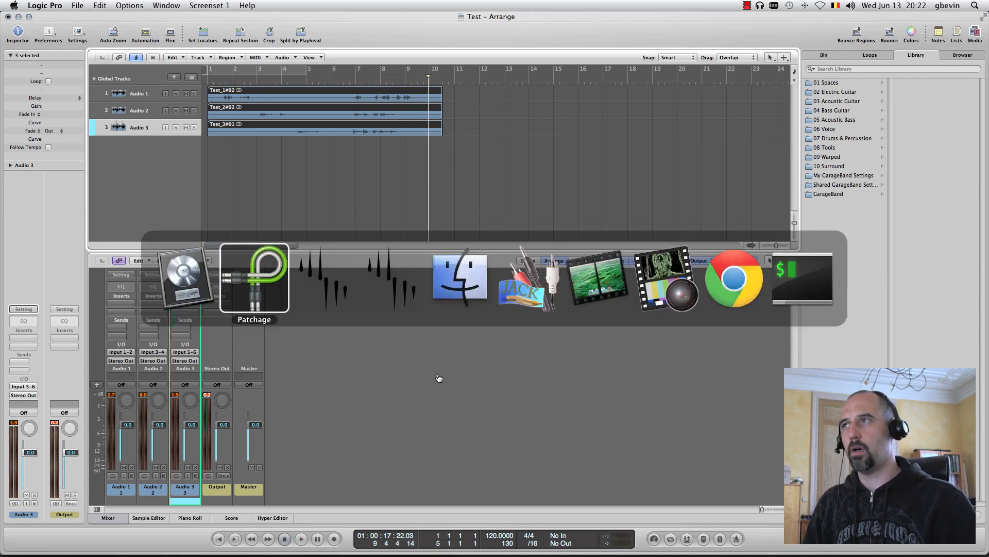
pyautogui.click(254, 277)
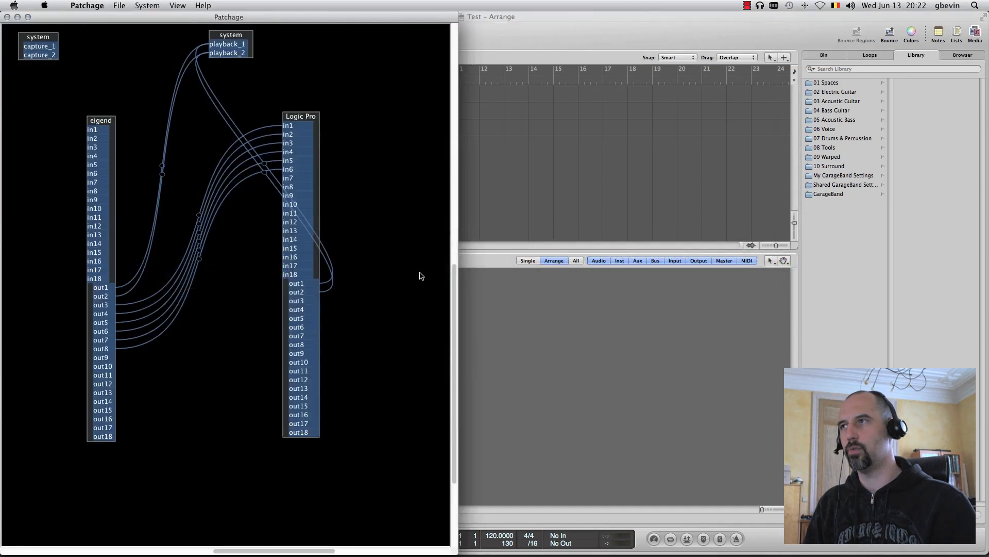
pyautogui.moveTo(168, 358)
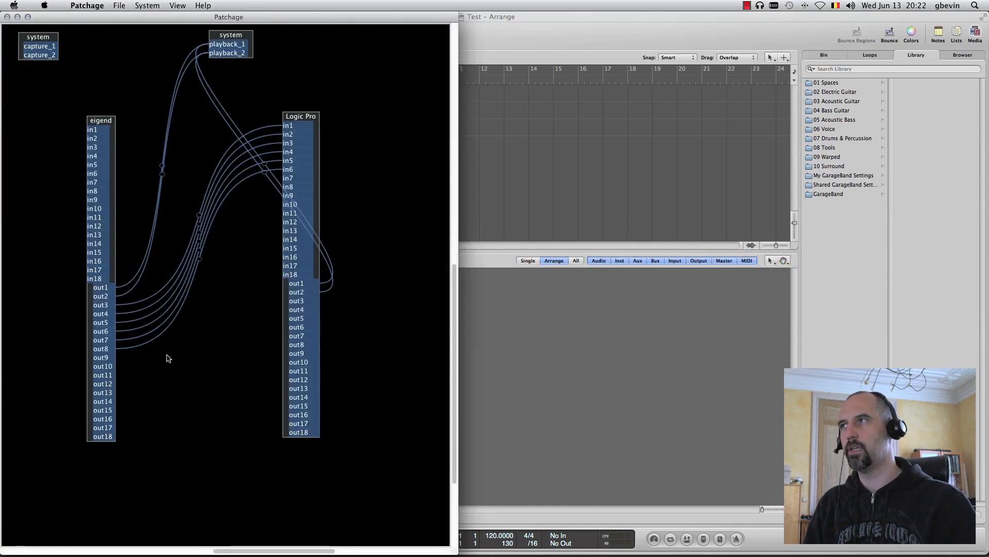